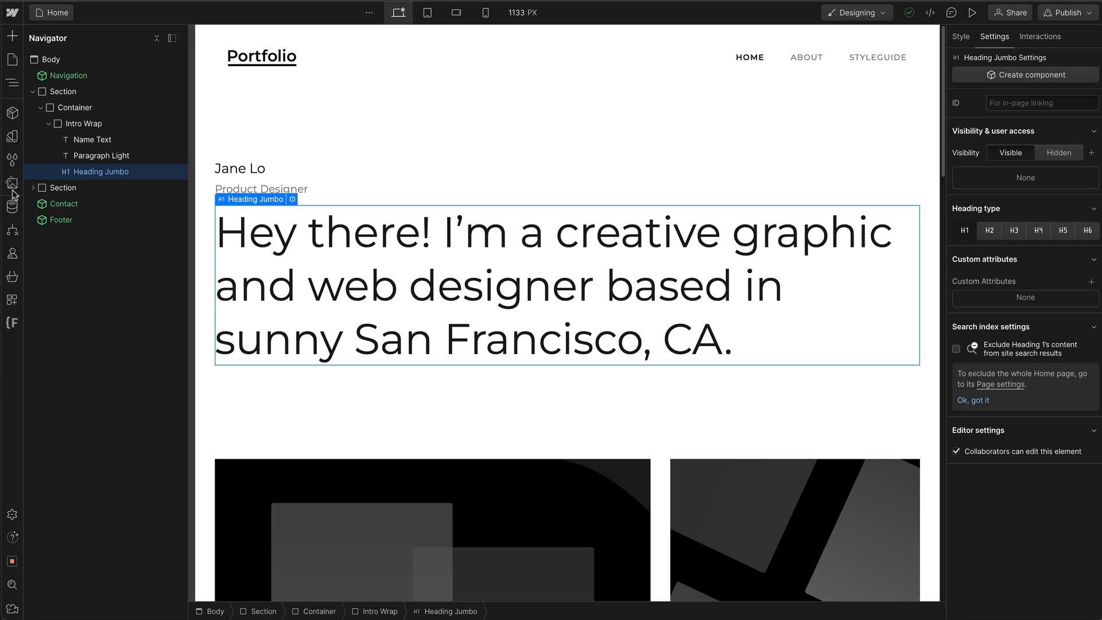
mouse_move(13, 184)
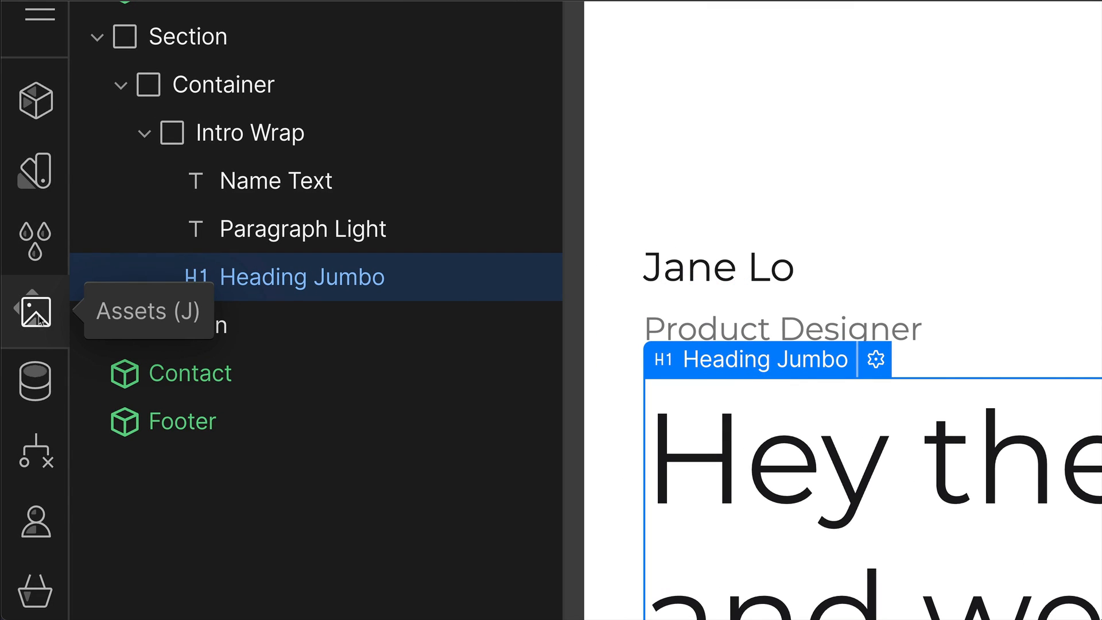
- Show the site's asset library listing all uploaded placeholder SVG images
left_click(35, 311)
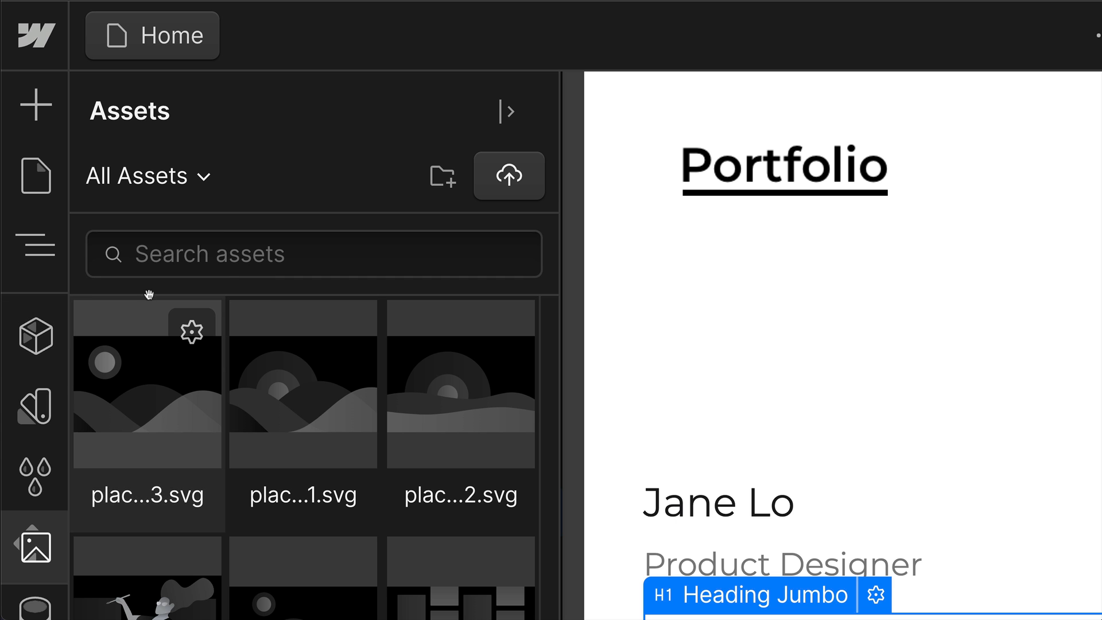
mouse_move(302, 338)
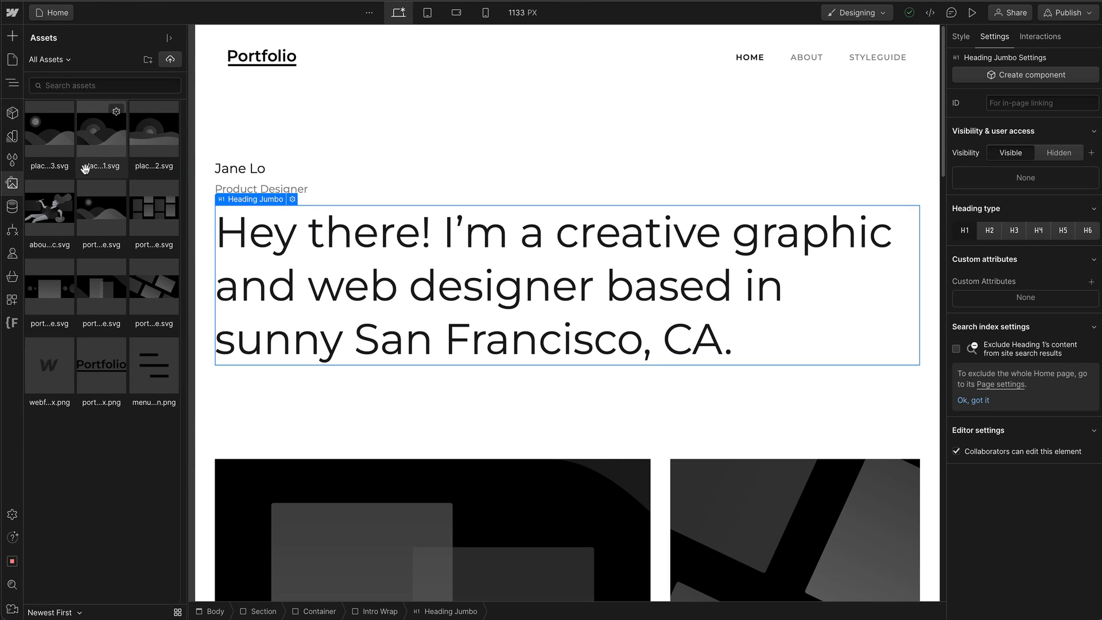
mouse_move(101, 208)
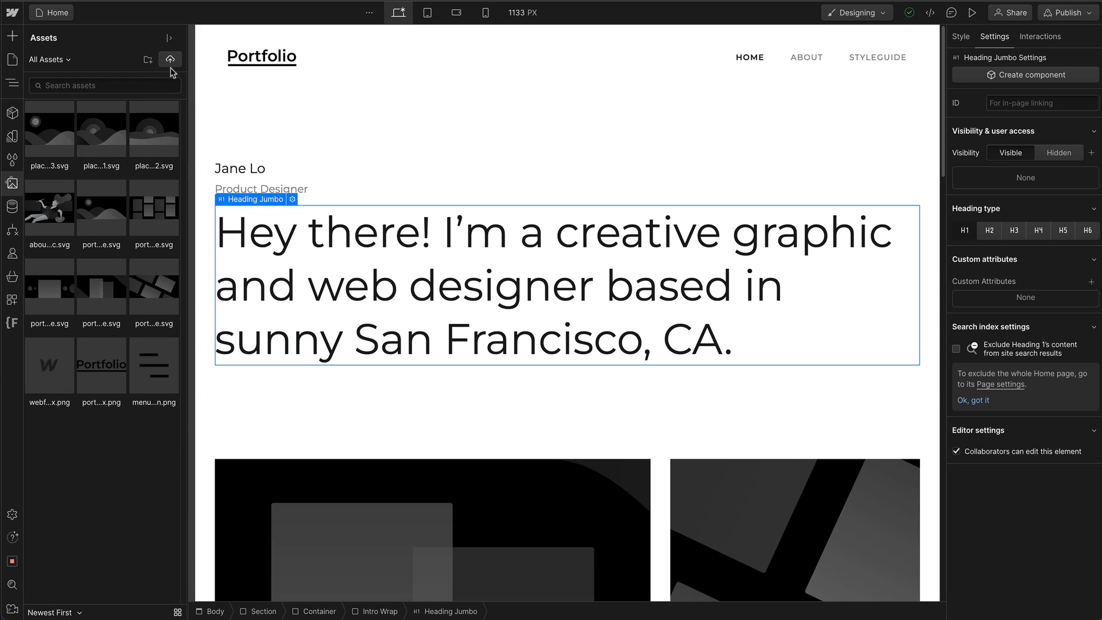
mouse_move(170, 59)
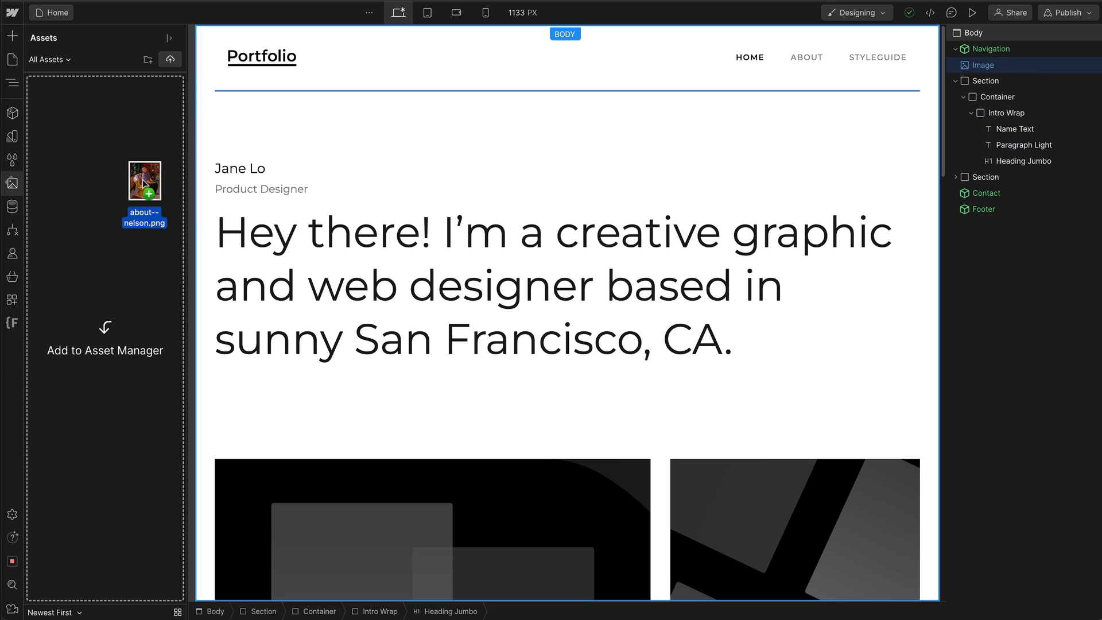
- Upload the new photos, including about--nelson.png, into the asset library
left_click(556, 285)
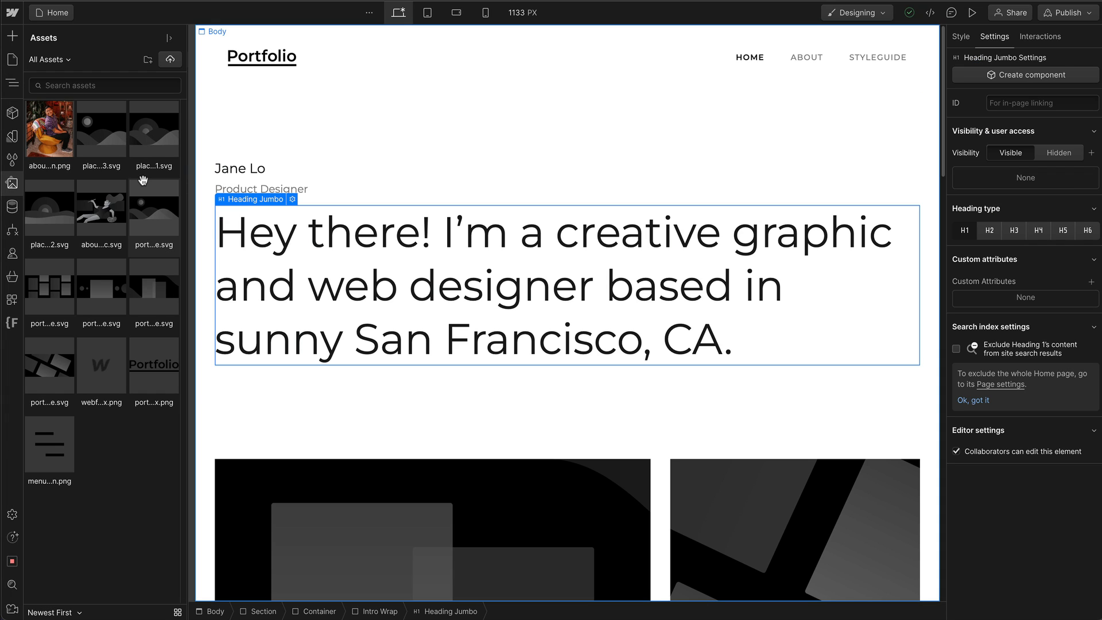
mouse_move(148, 196)
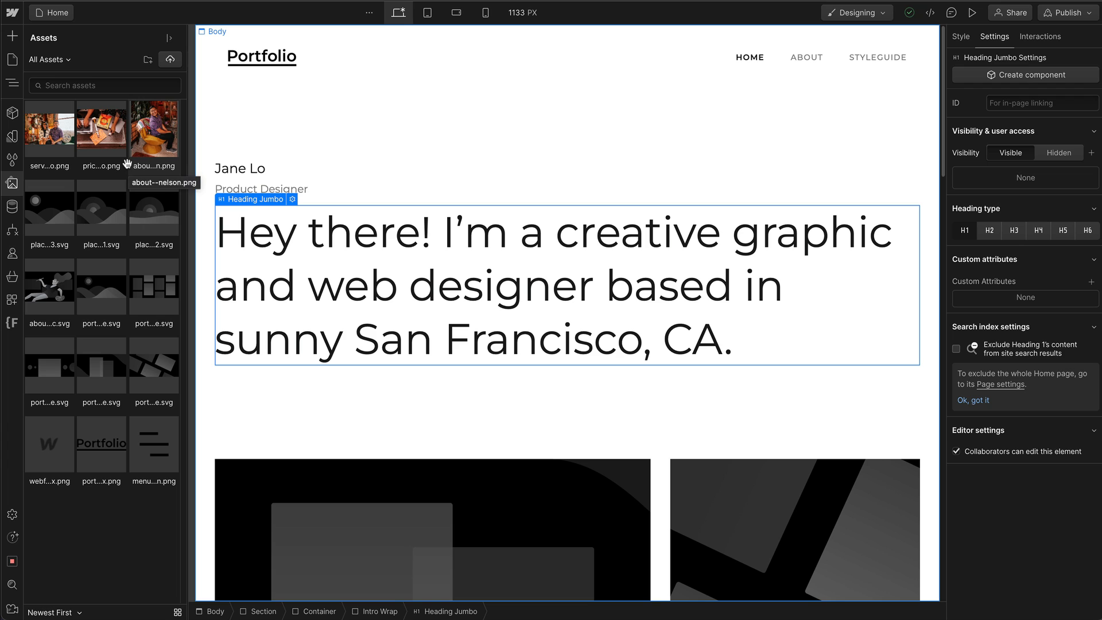
mouse_move(125, 202)
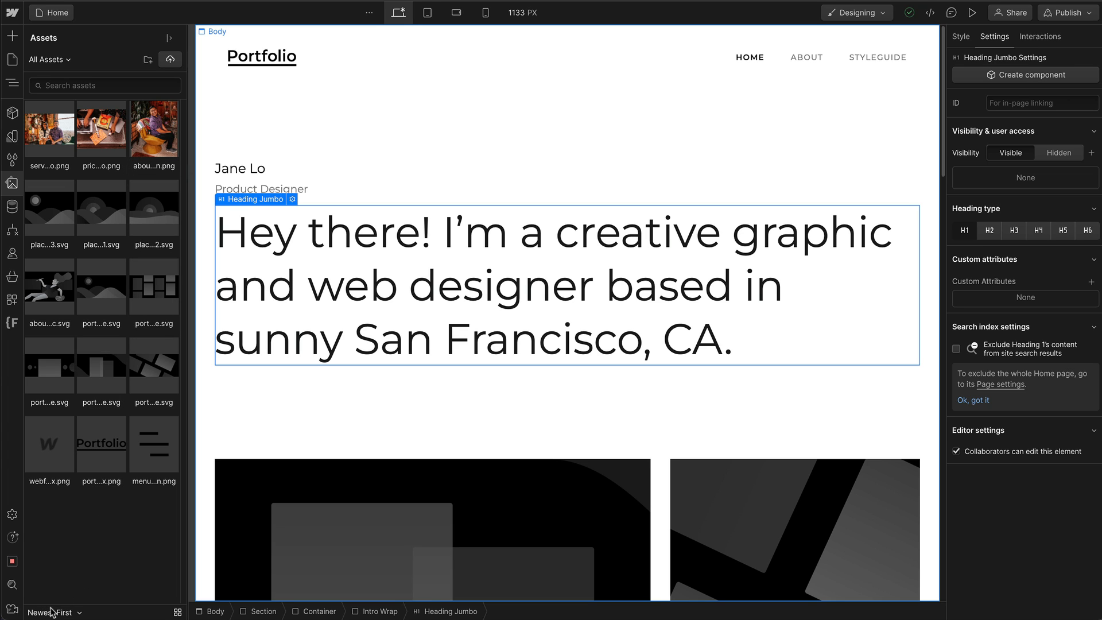
left_click(53, 612)
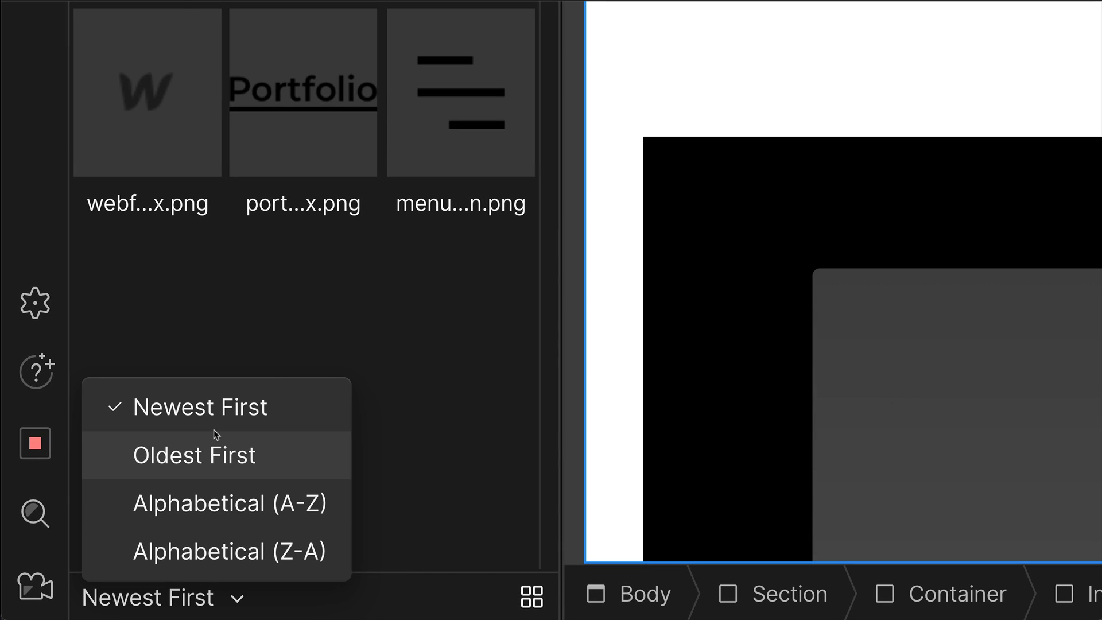
mouse_move(230, 550)
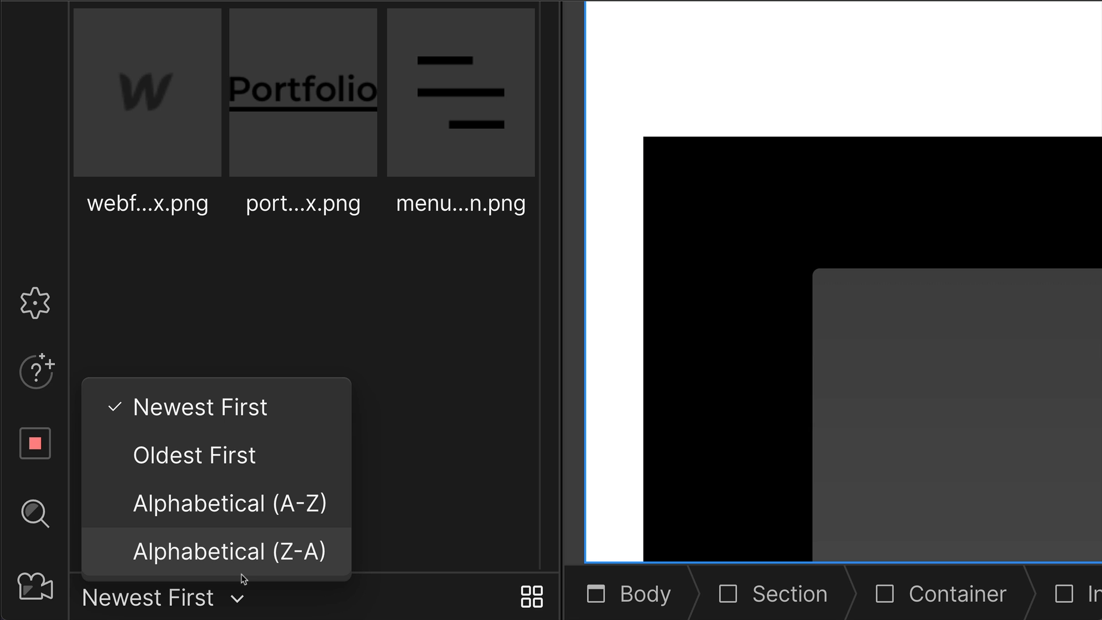
left_click(162, 598)
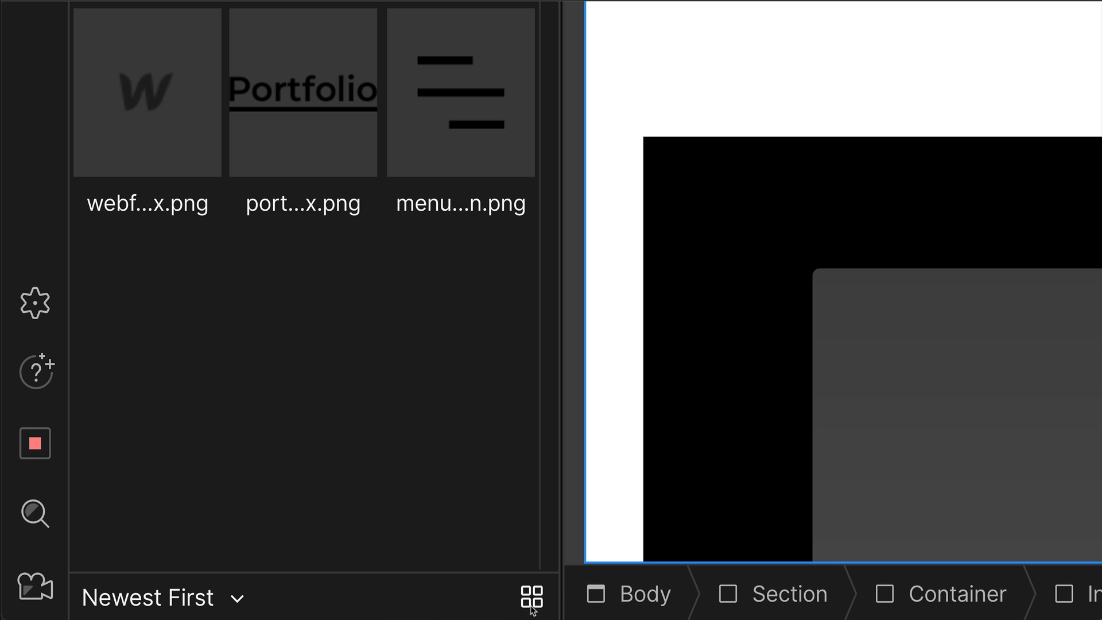
left_click(531, 599)
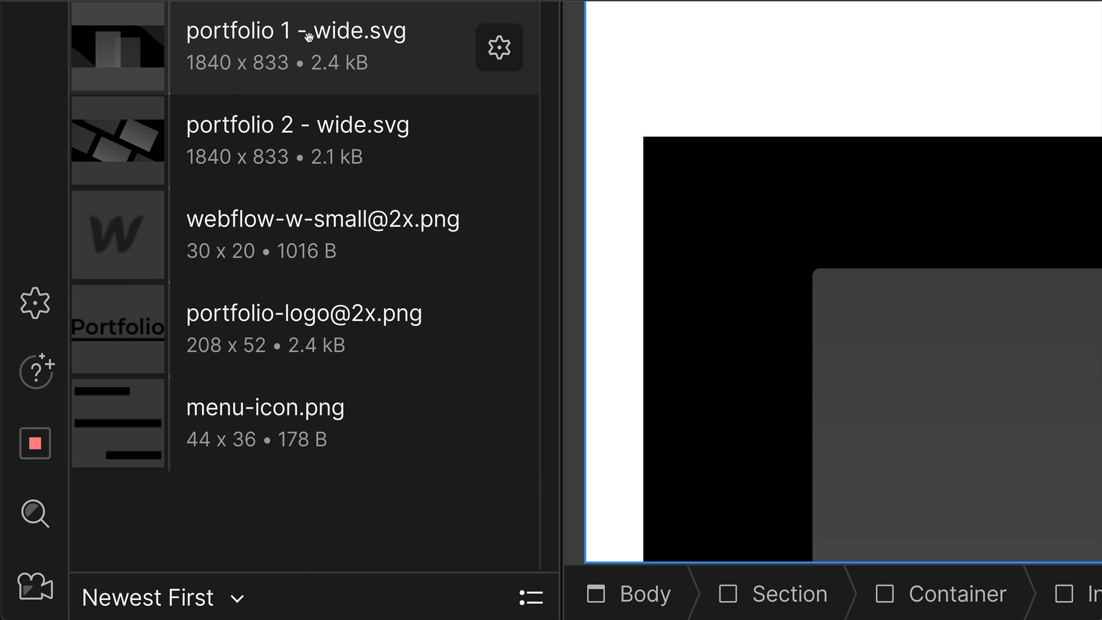
left_click(531, 597)
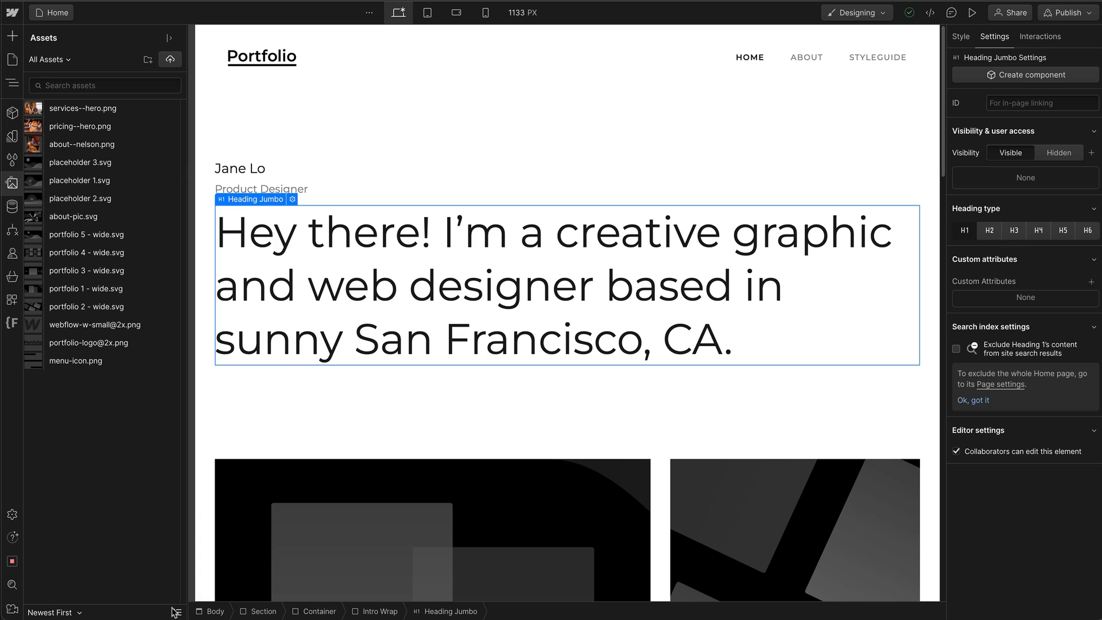
left_click(177, 612)
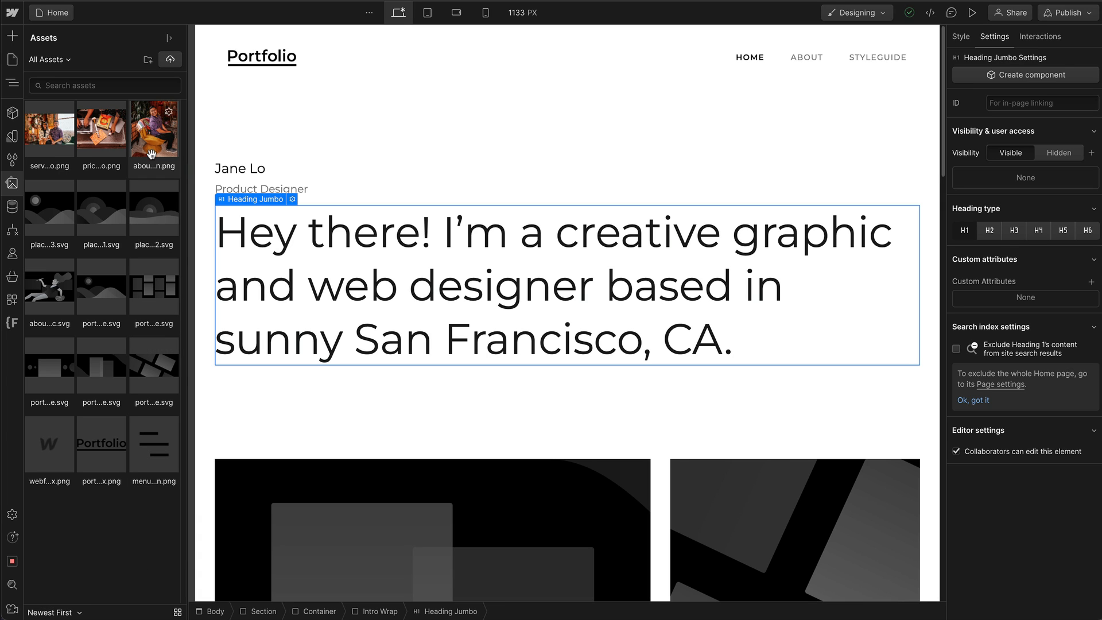
mouse_move(168, 37)
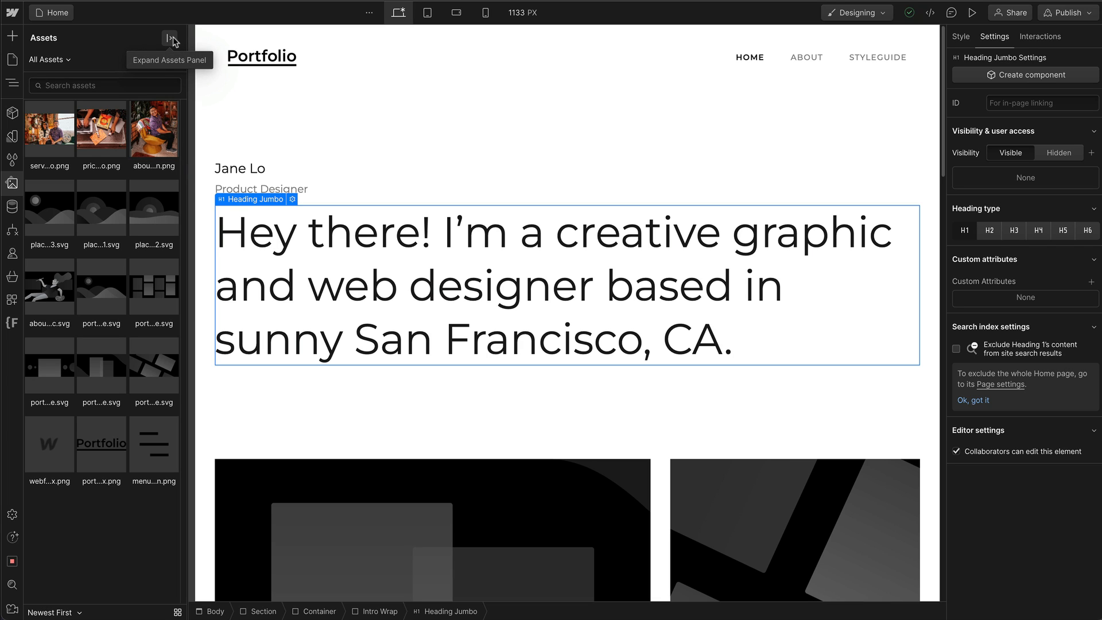
- Expand the asset library and create a new asset folder named 'Photos'
left_click(169, 37)
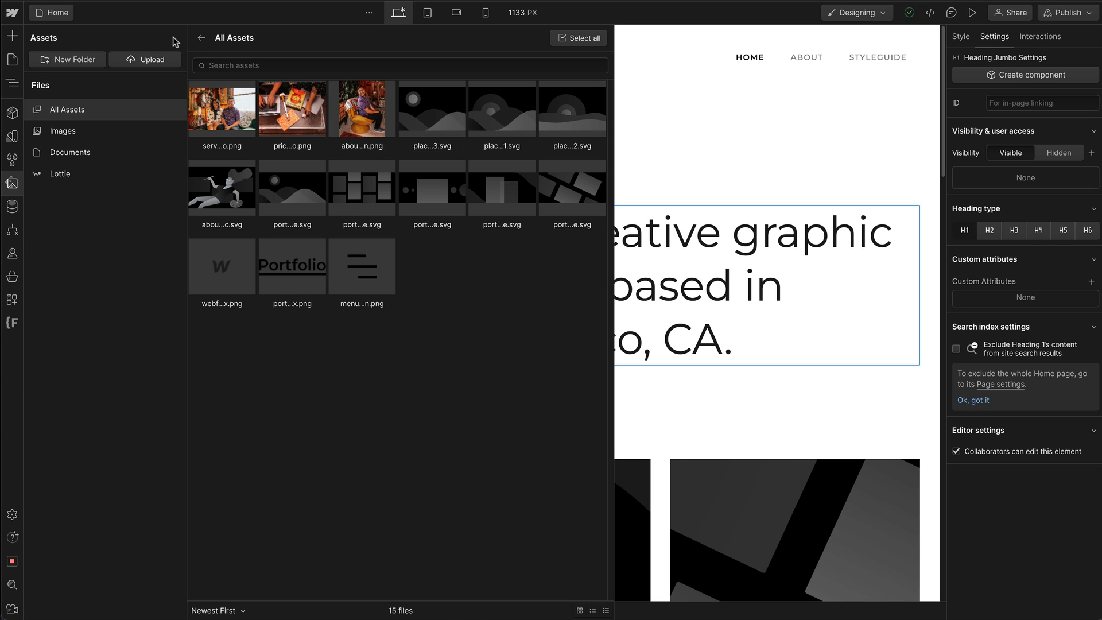
mouse_move(101, 173)
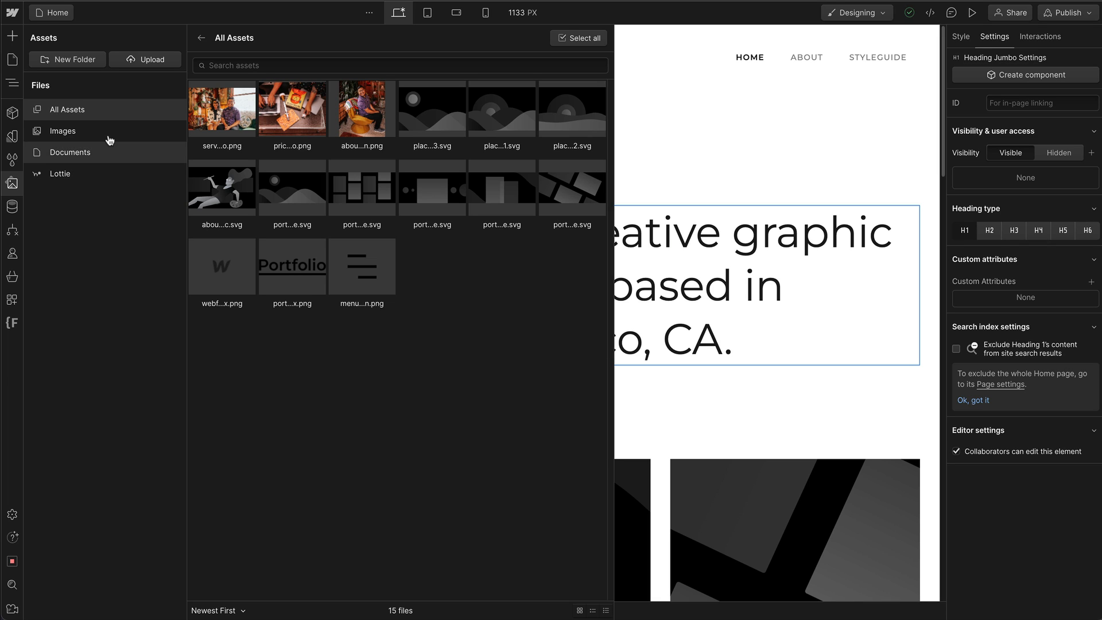
mouse_move(98, 131)
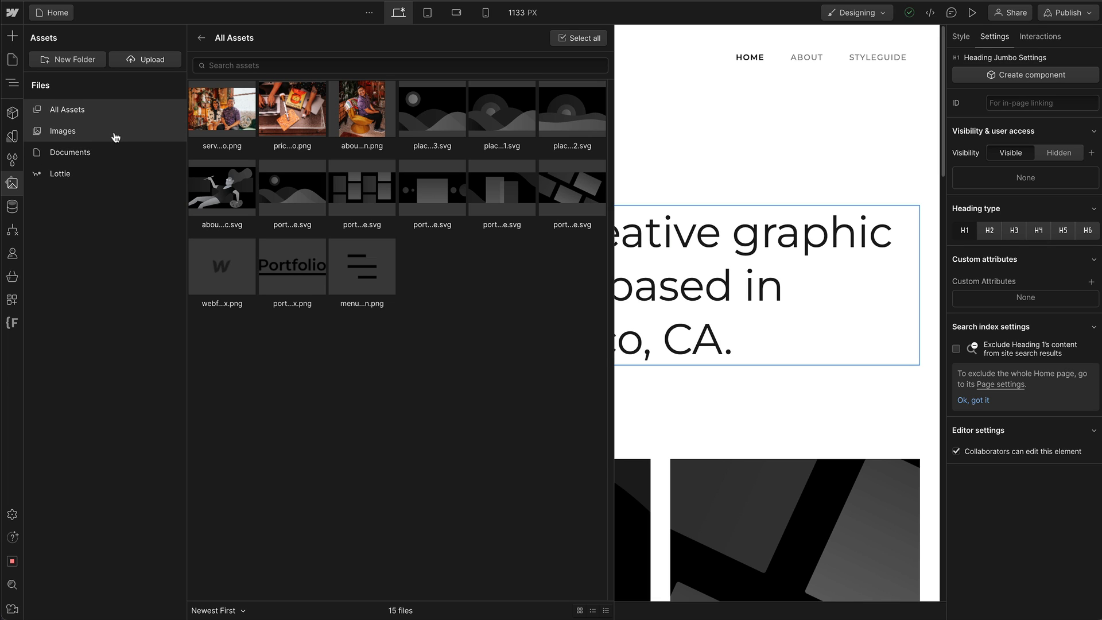
mouse_move(67, 59)
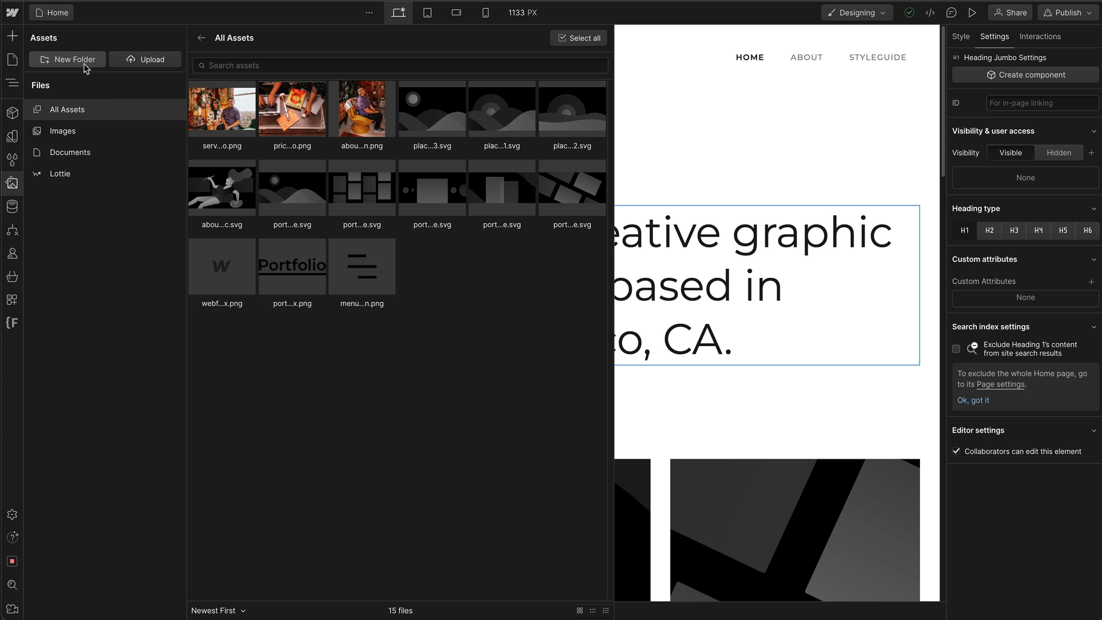
left_click(67, 58)
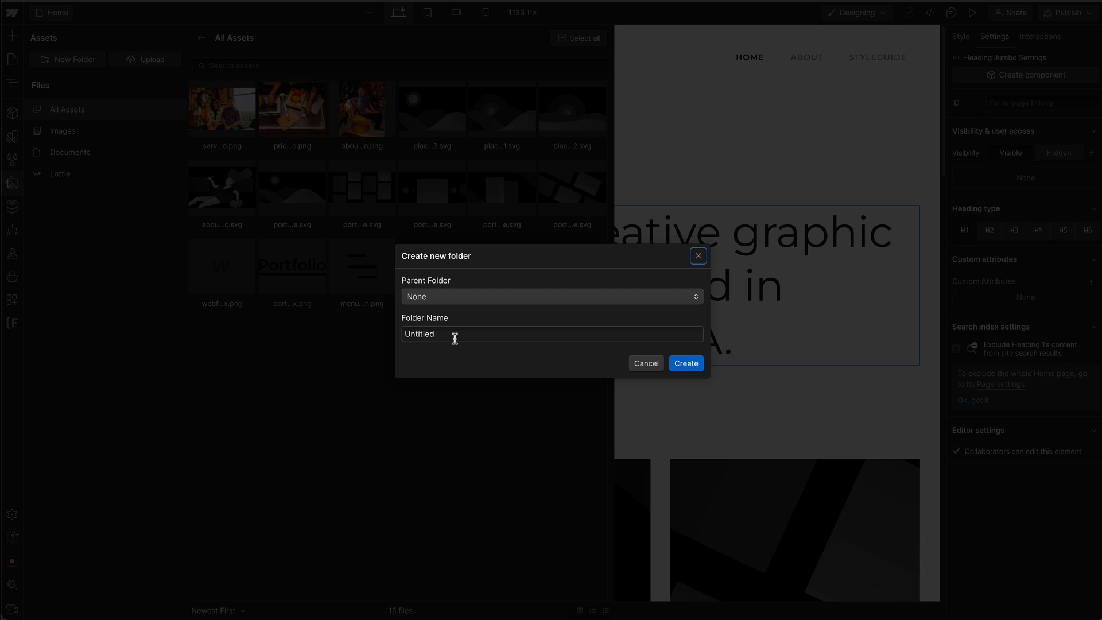
type("P")
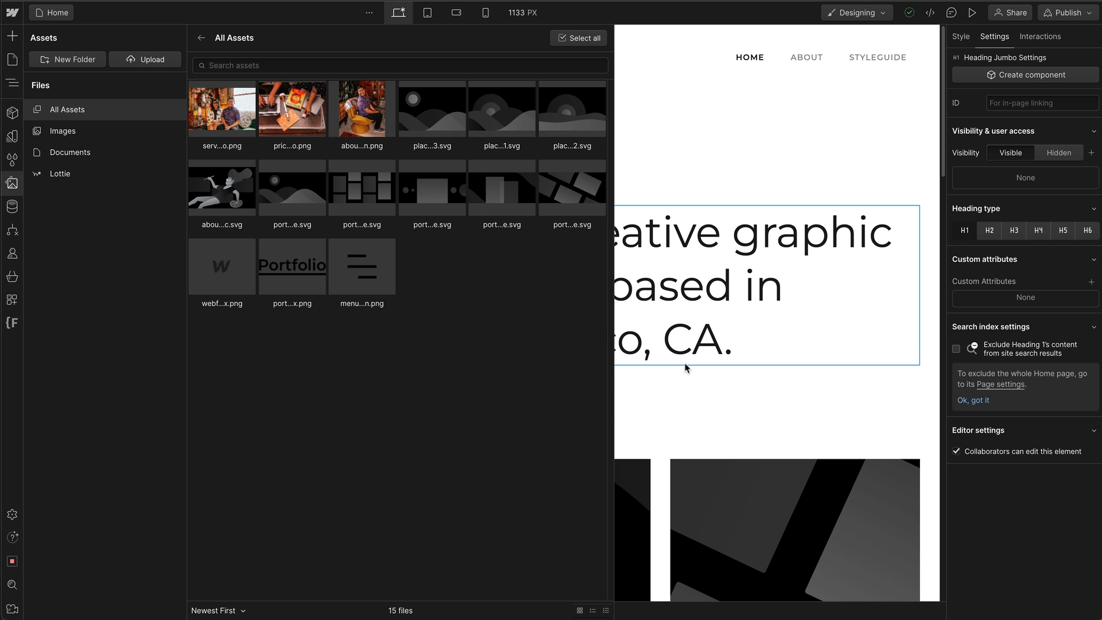
left_click(67, 58)
type("Photos")
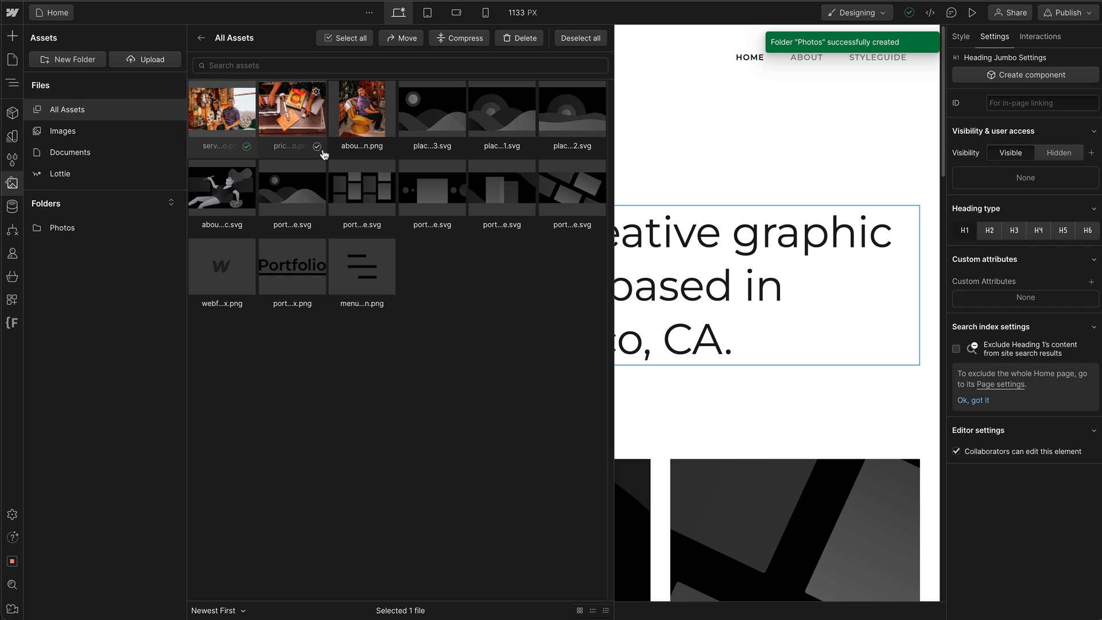
- Select the three uploaded photos and move them with Photos as the destination folder
left_click(361, 109)
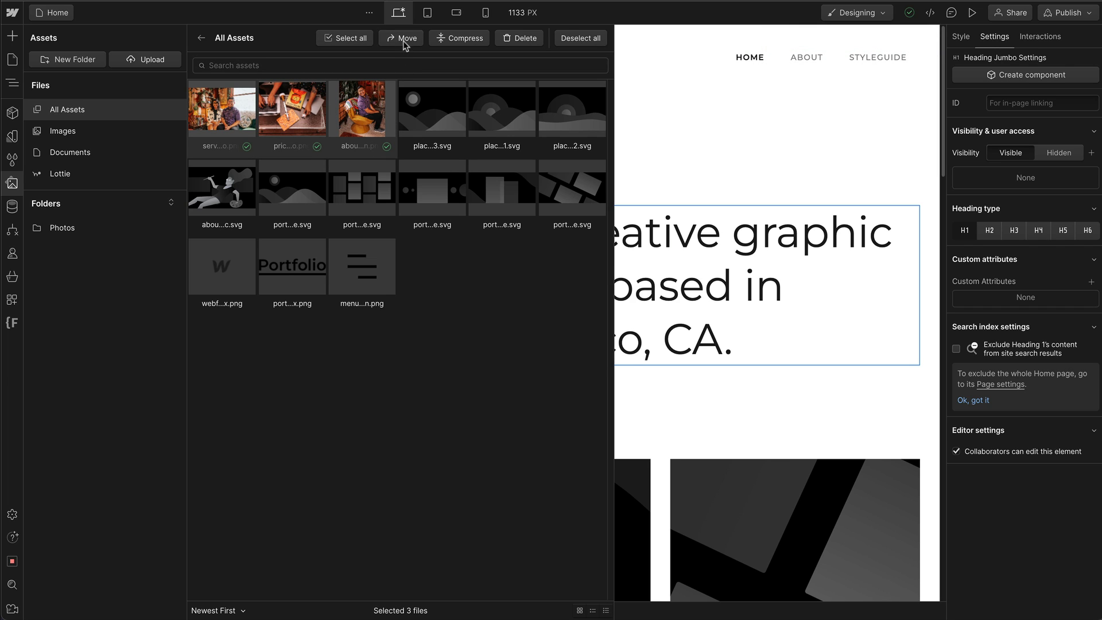
left_click(400, 37)
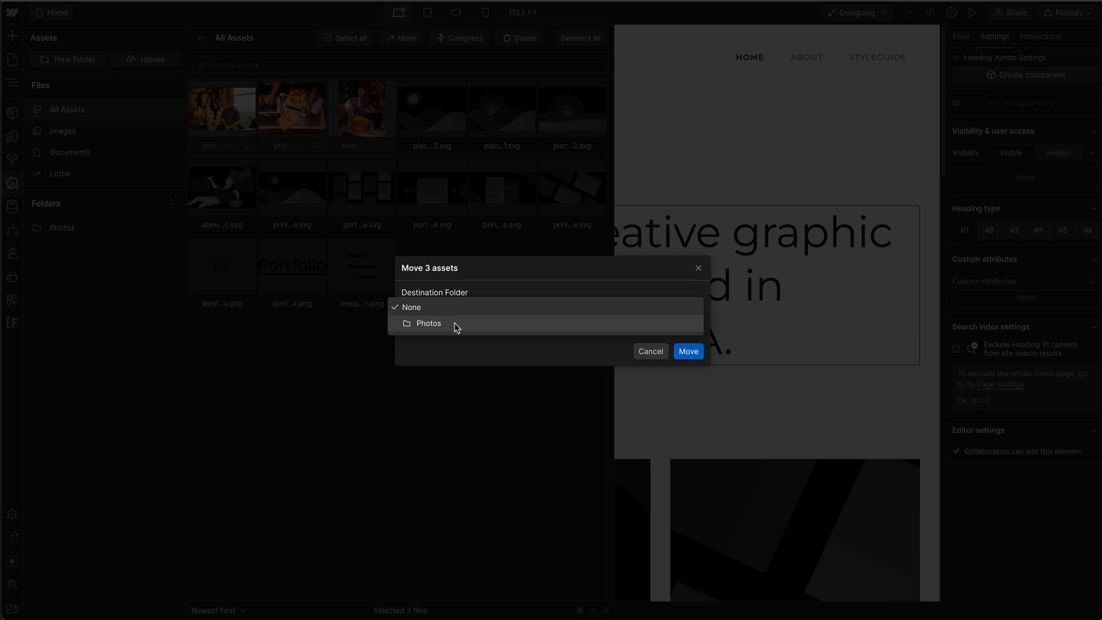
left_click(688, 351)
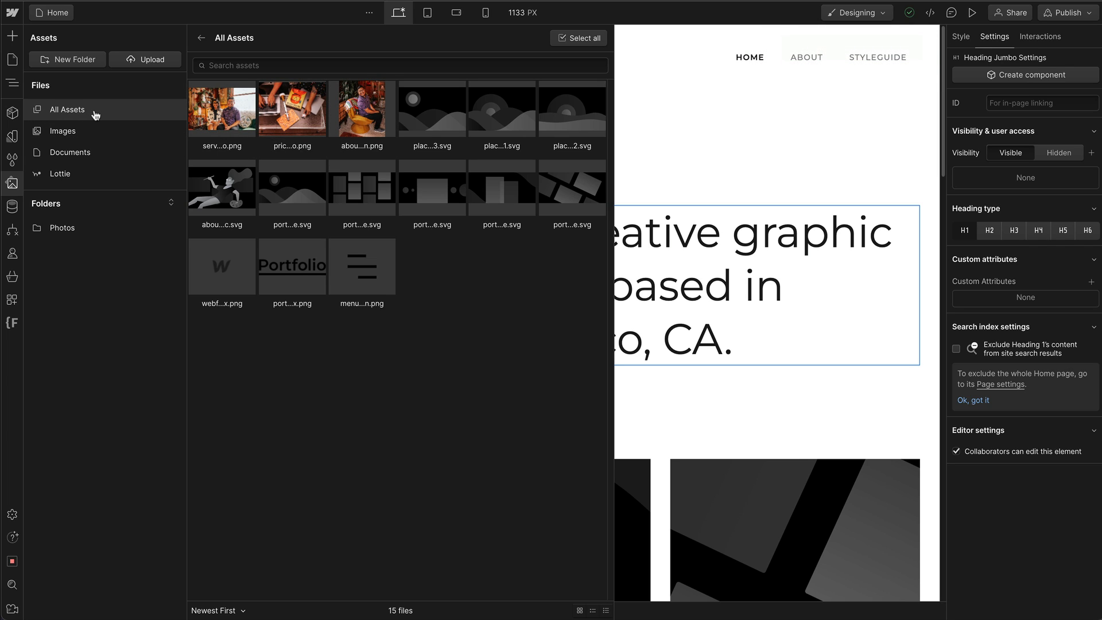
mouse_move(81, 116)
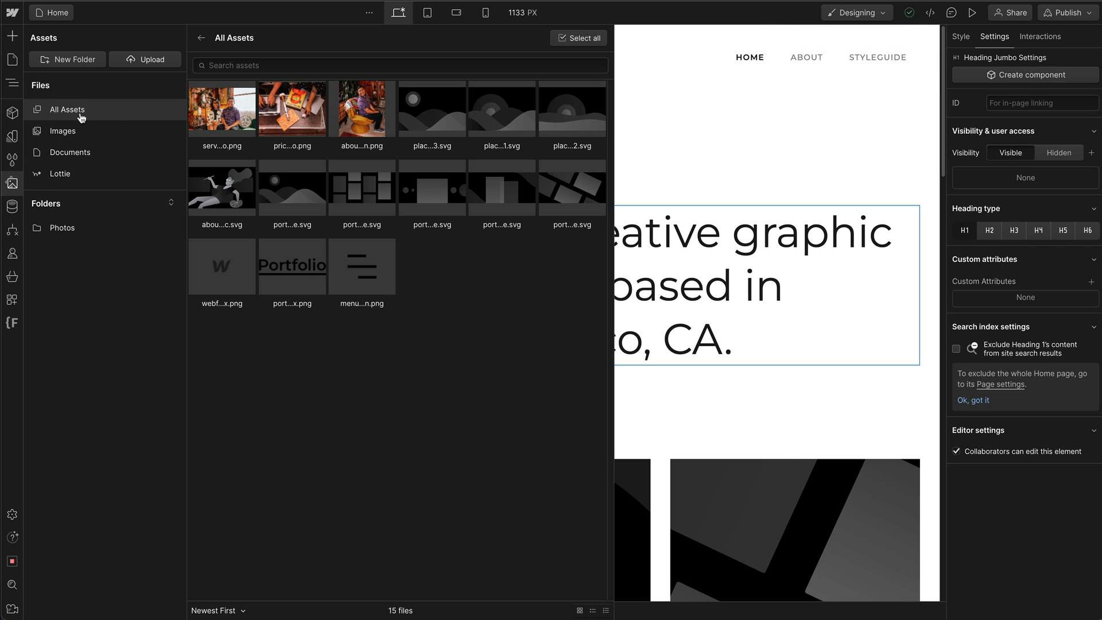
- Show the Photos folder's contents so only its three photos are listed
left_click(62, 227)
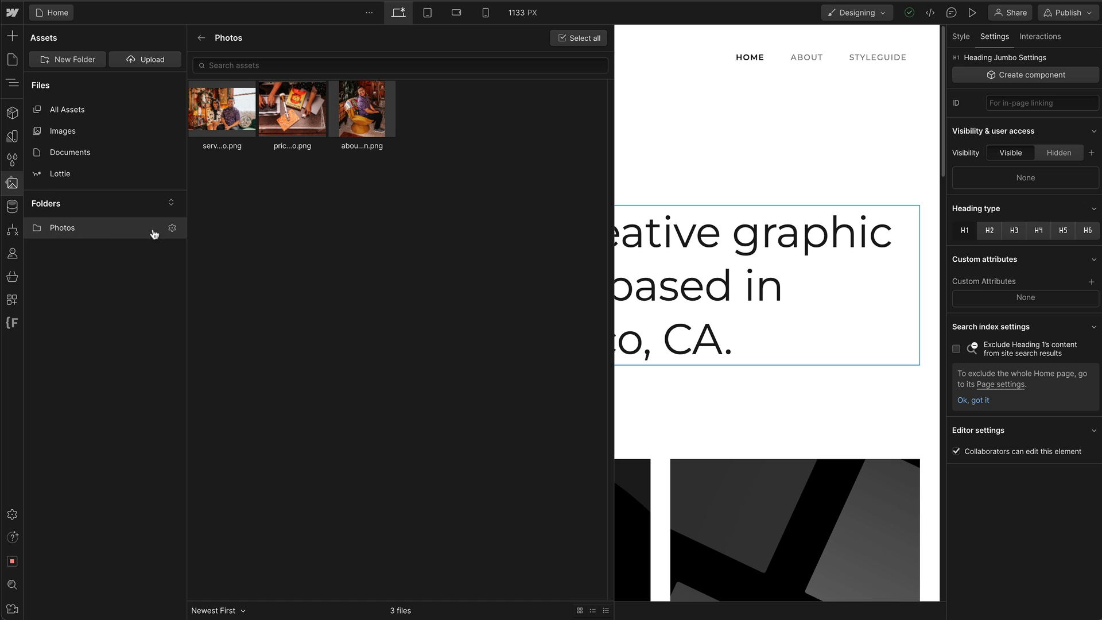
mouse_move(477, 119)
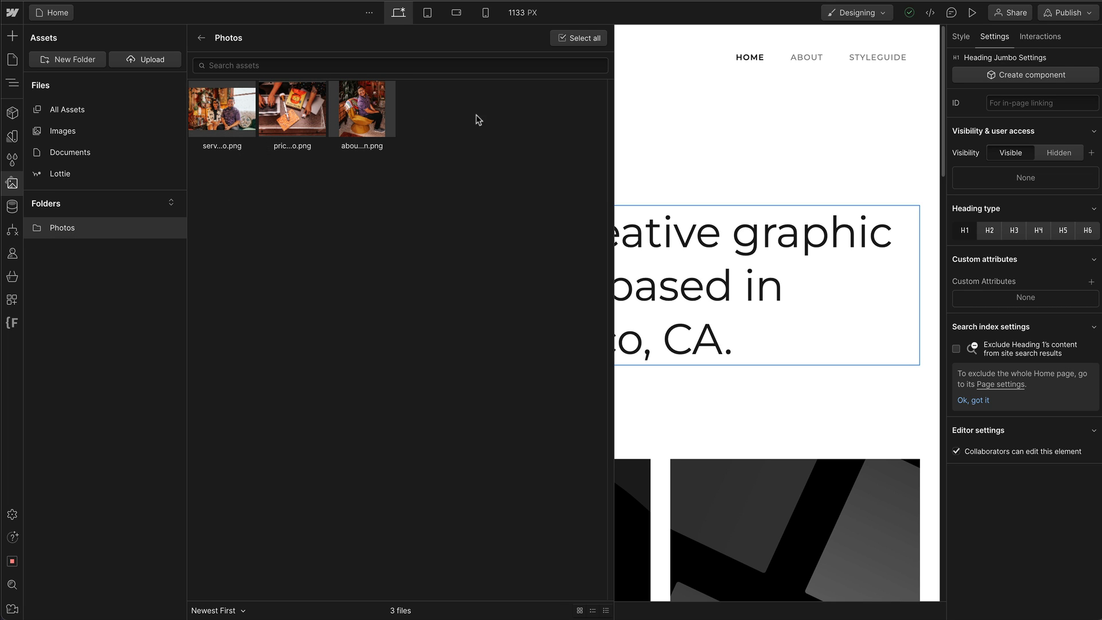
mouse_move(525, 283)
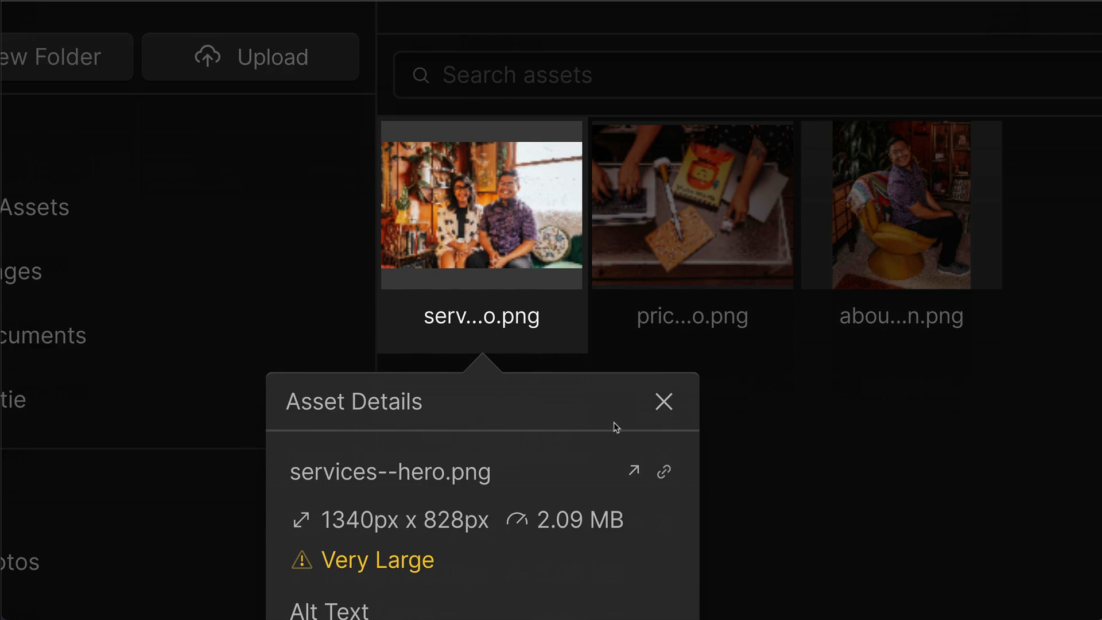
scroll("down", 3)
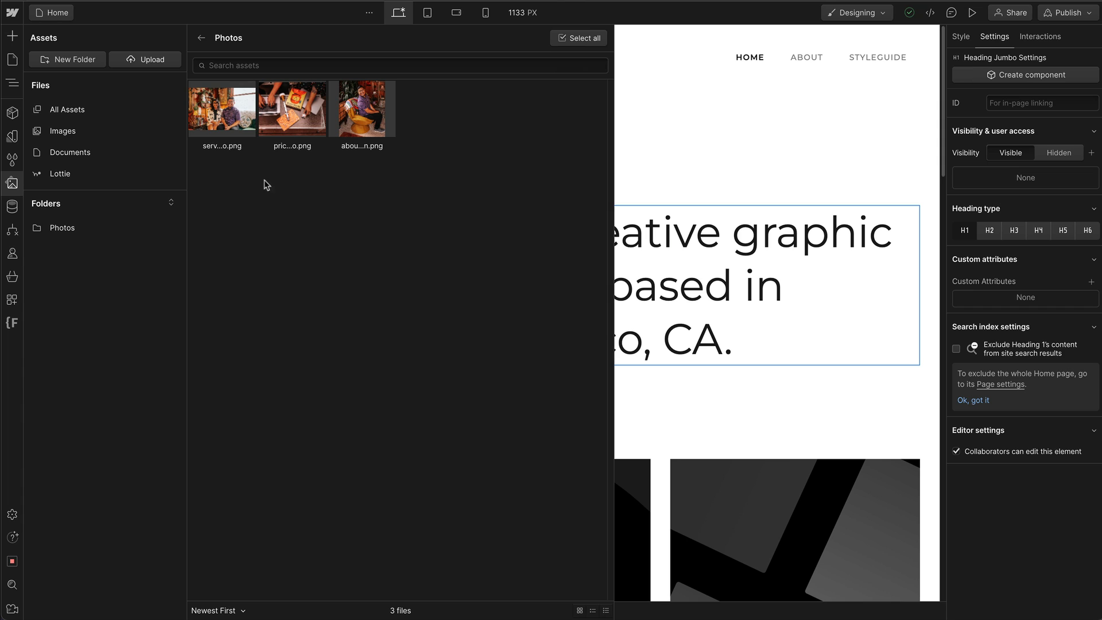
- Compress the services--hero photo to WebP (2.09 MB to 190.7 kB) and review its Asset Details
left_click(222, 109)
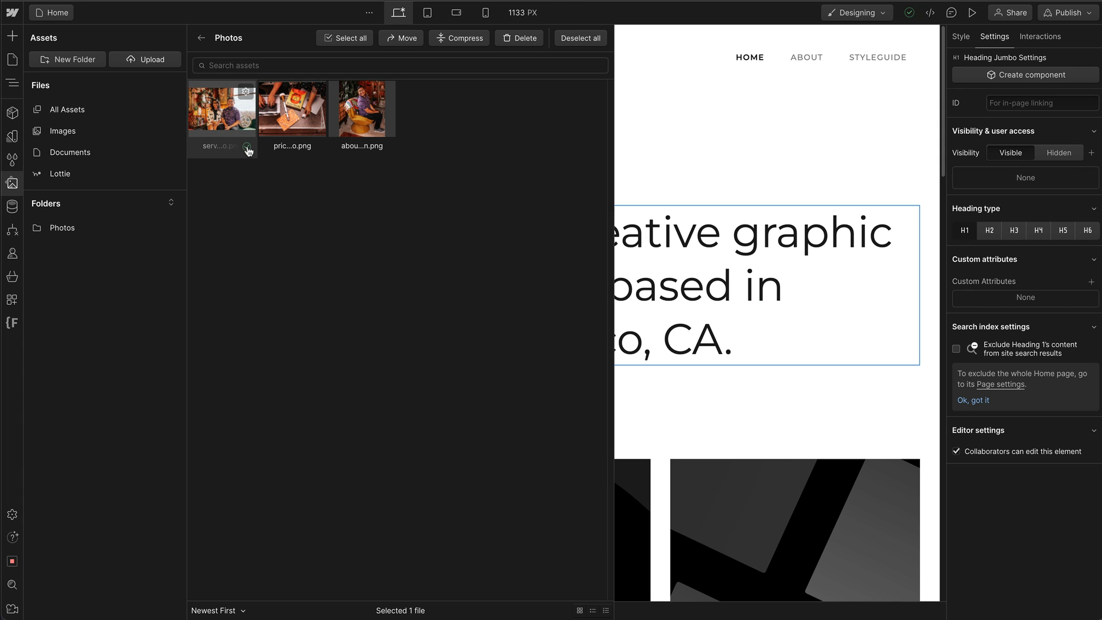
left_click(458, 37)
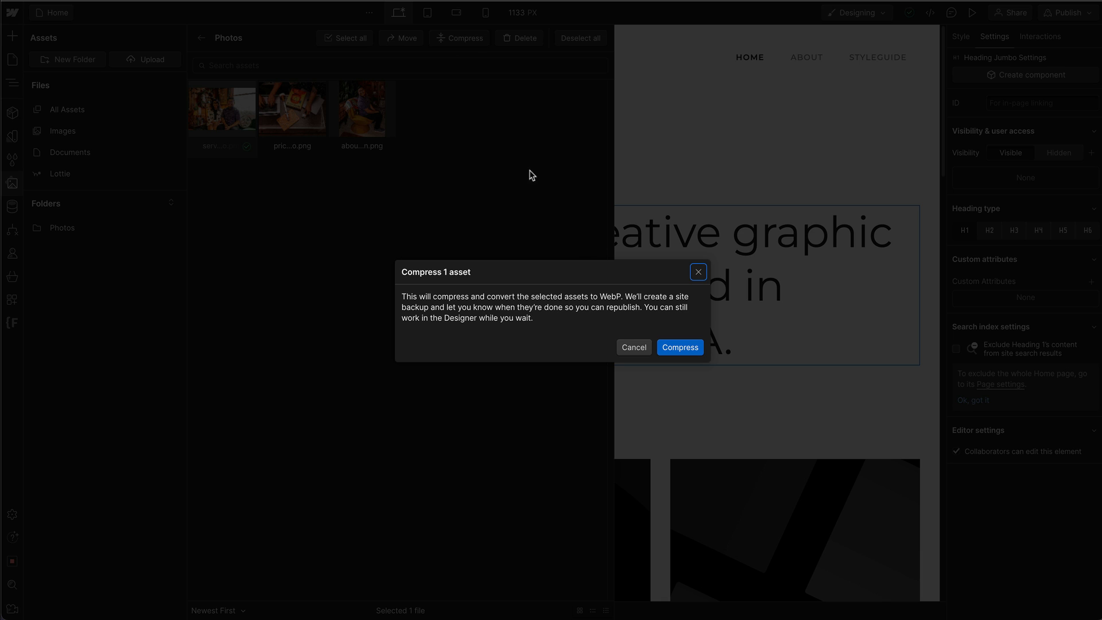
left_click(679, 346)
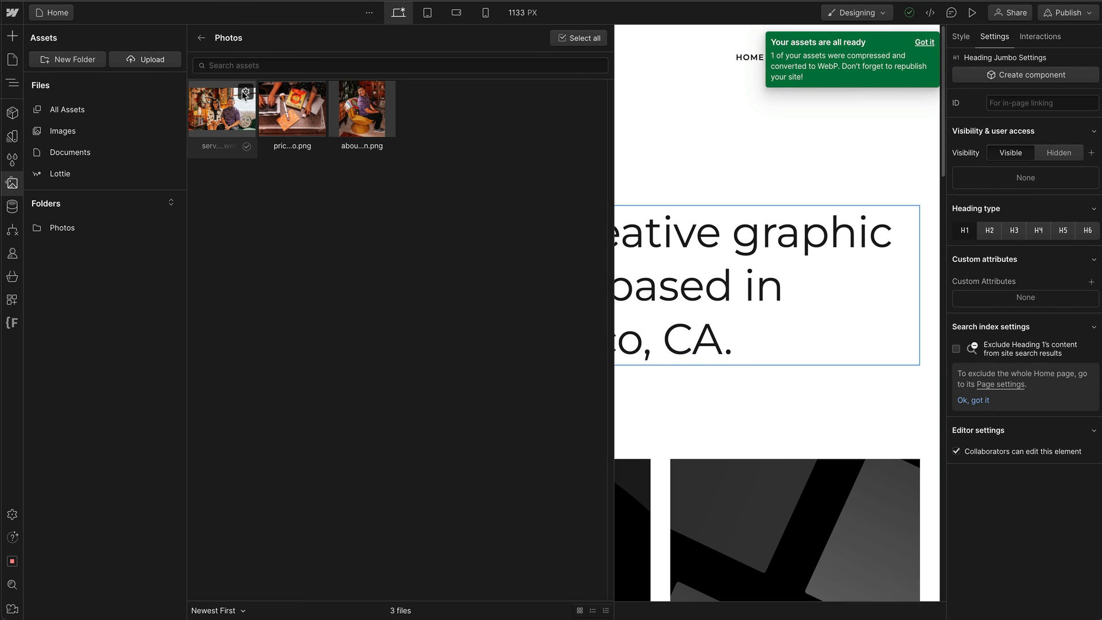
left_click(222, 108)
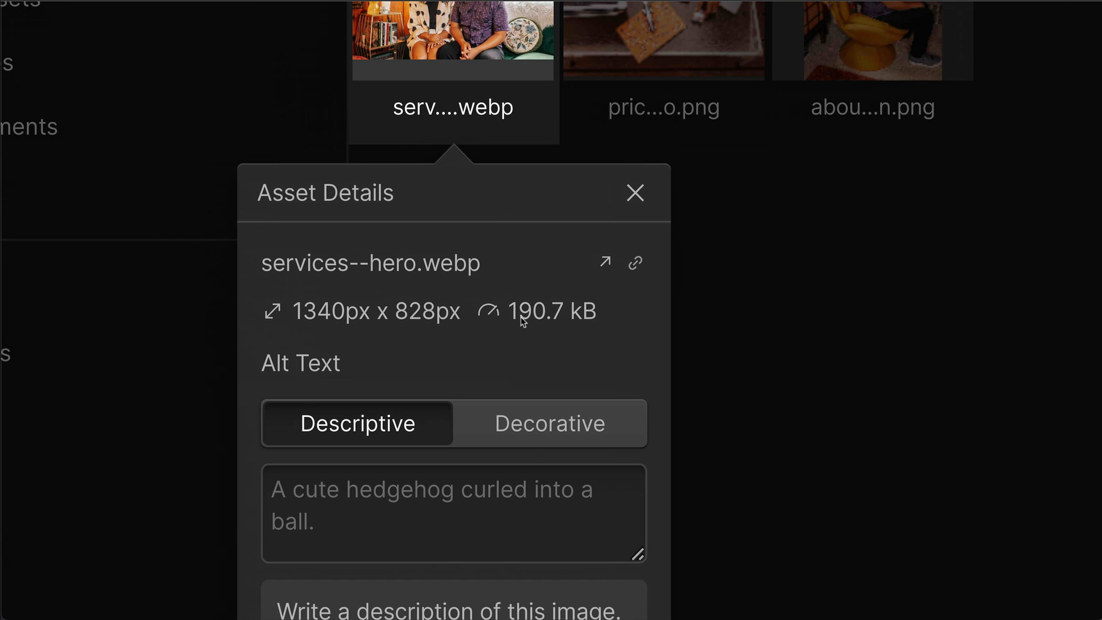
mouse_move(545, 324)
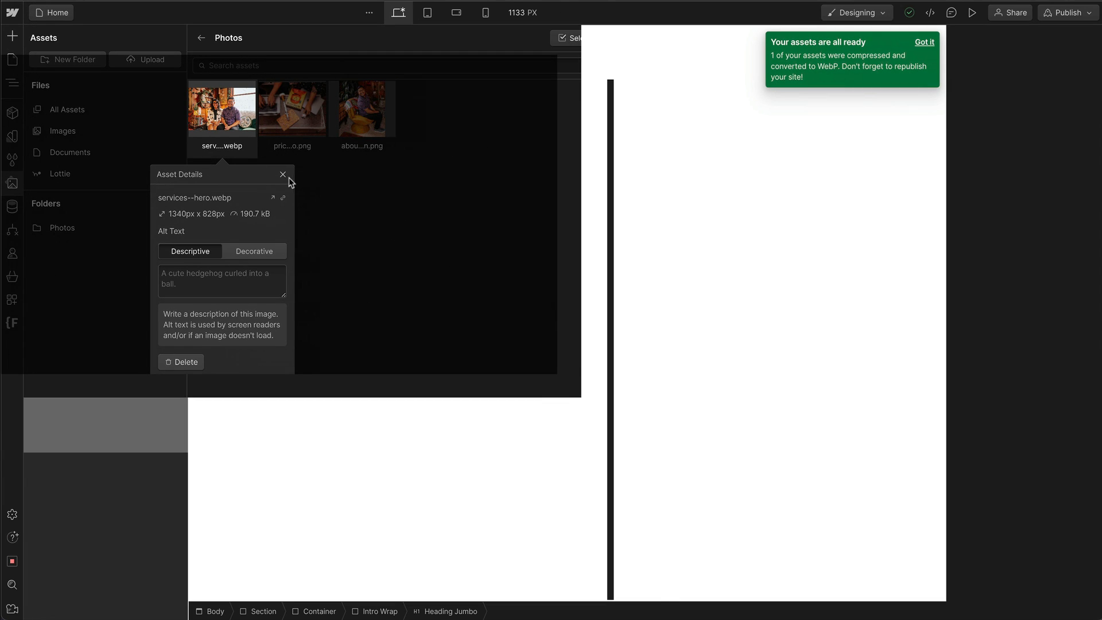
- Compress the pricing and about photos to WebP so all three folder images are WebP
left_click(284, 175)
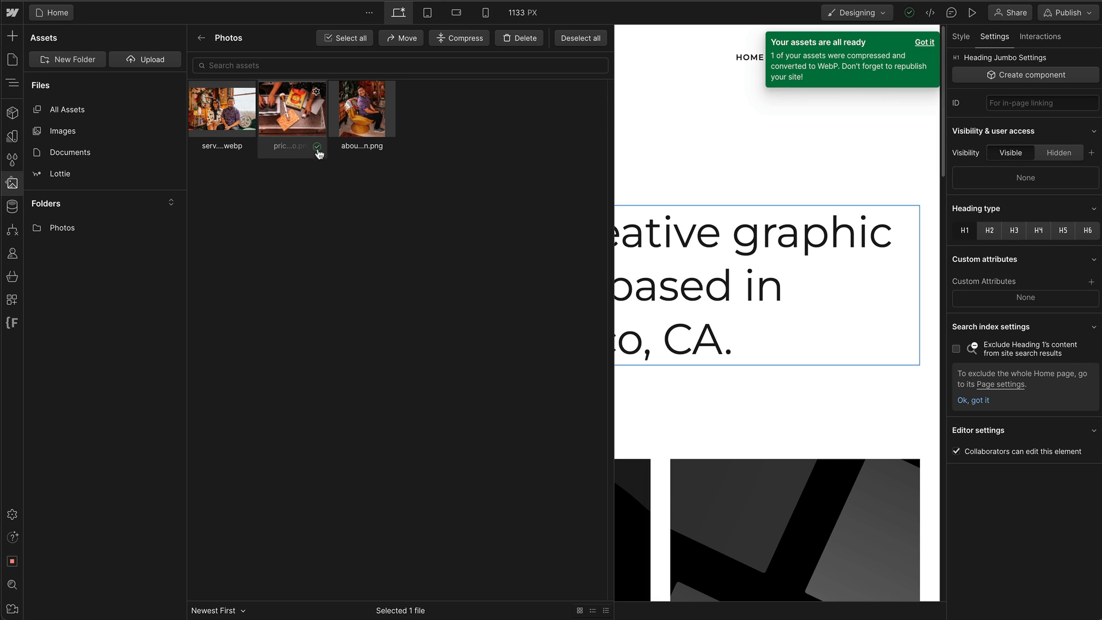
left_click(361, 108)
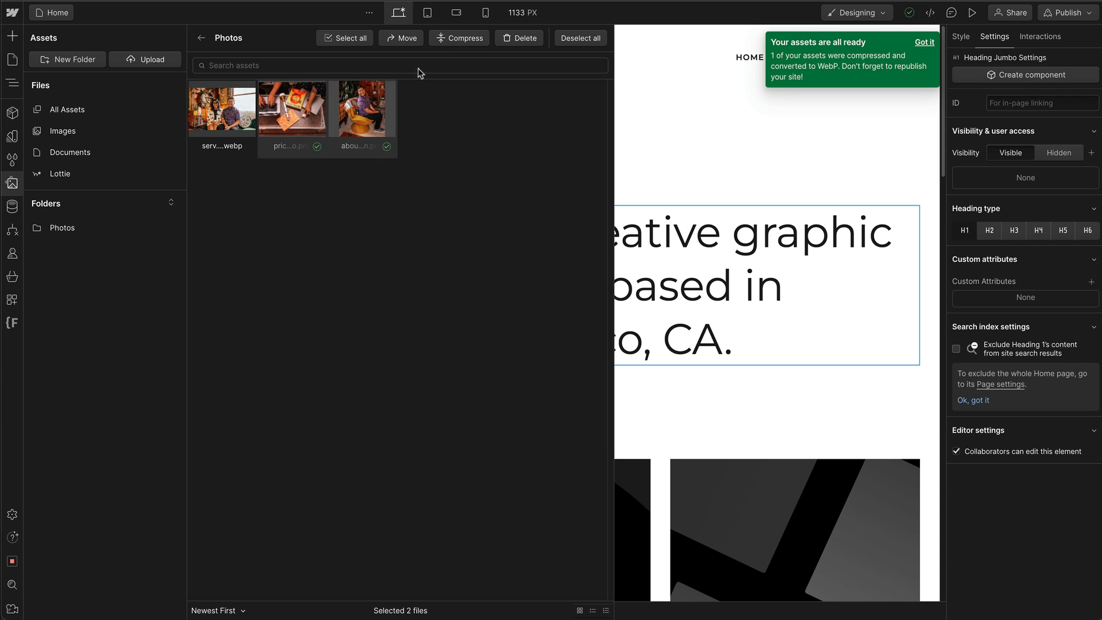
left_click(458, 36)
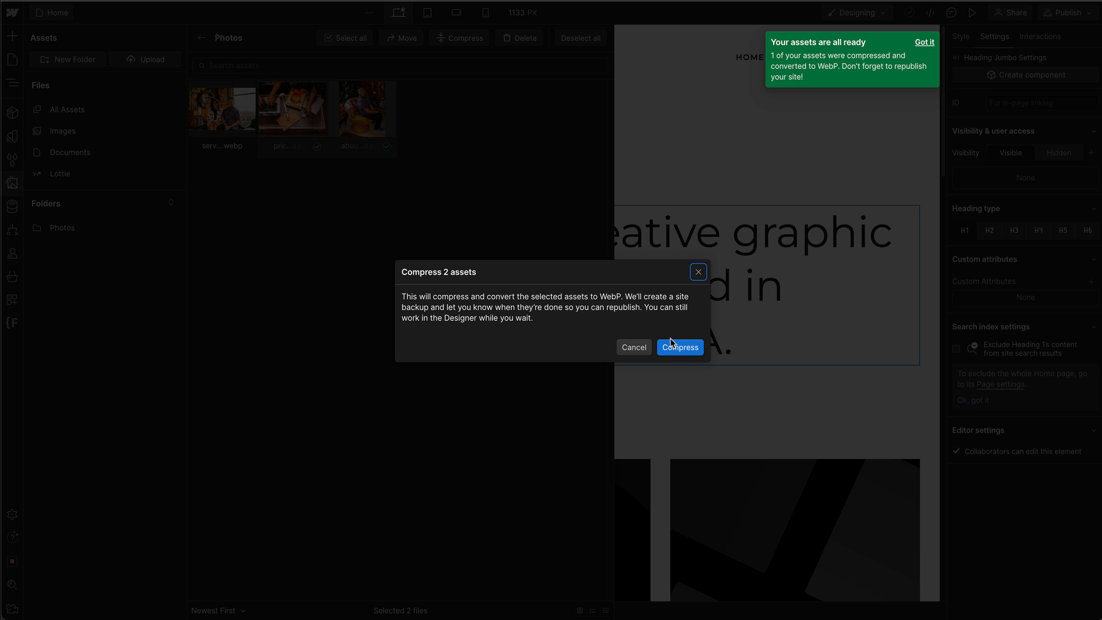
left_click(679, 347)
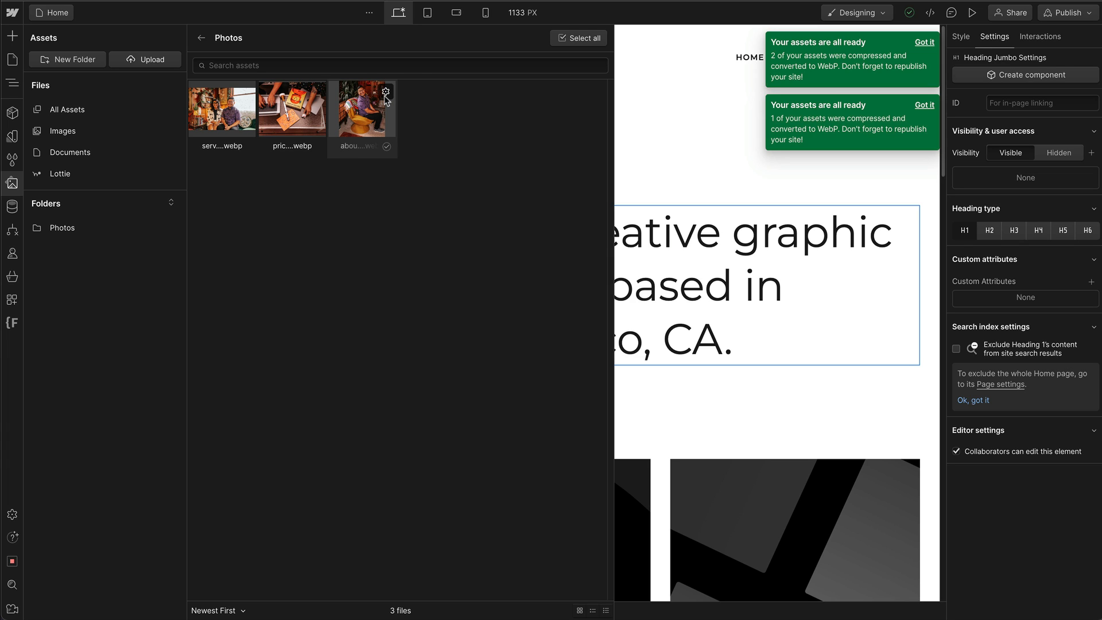
- Give the about portrait the alt text 'Nelson doing his best in interpretation of "turning and smiling"'
left_click(385, 93)
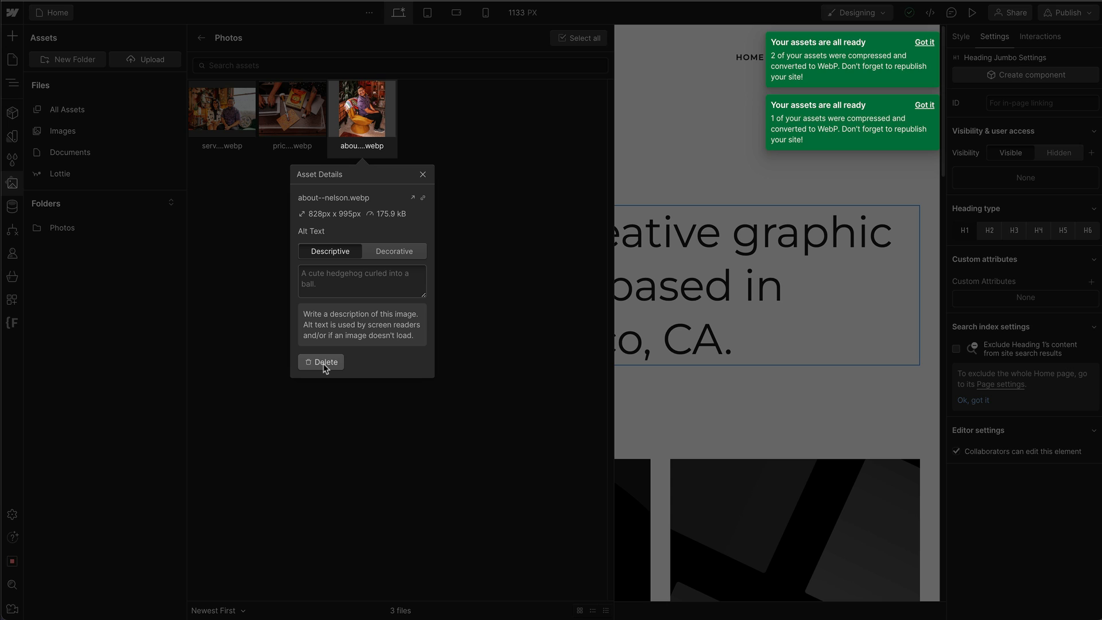
left_click(321, 362)
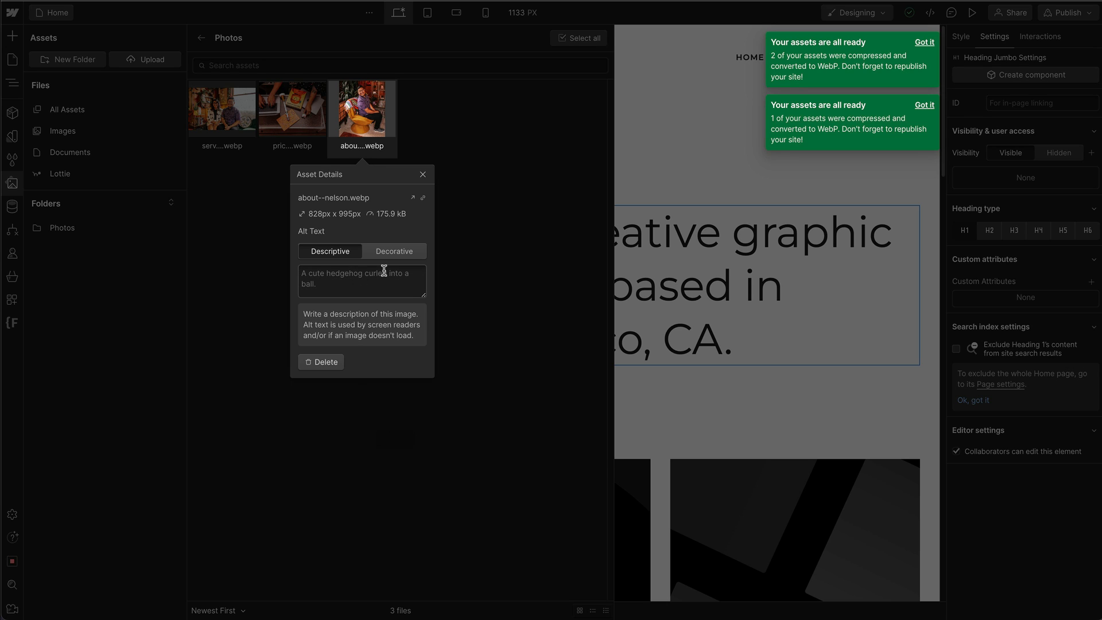
mouse_move(345, 287)
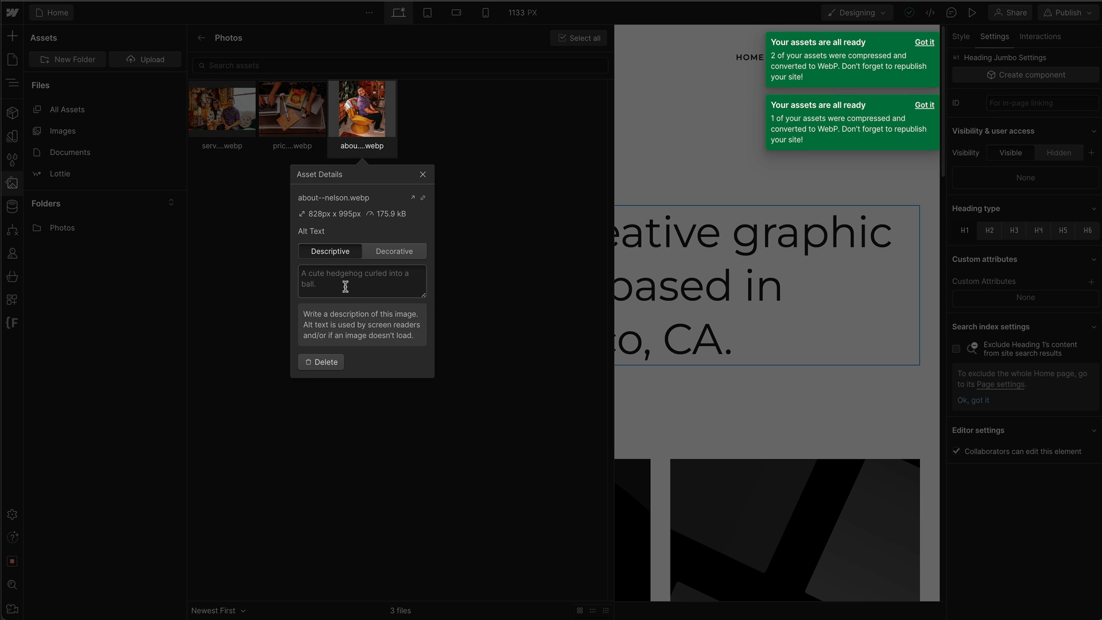
left_click(361, 281)
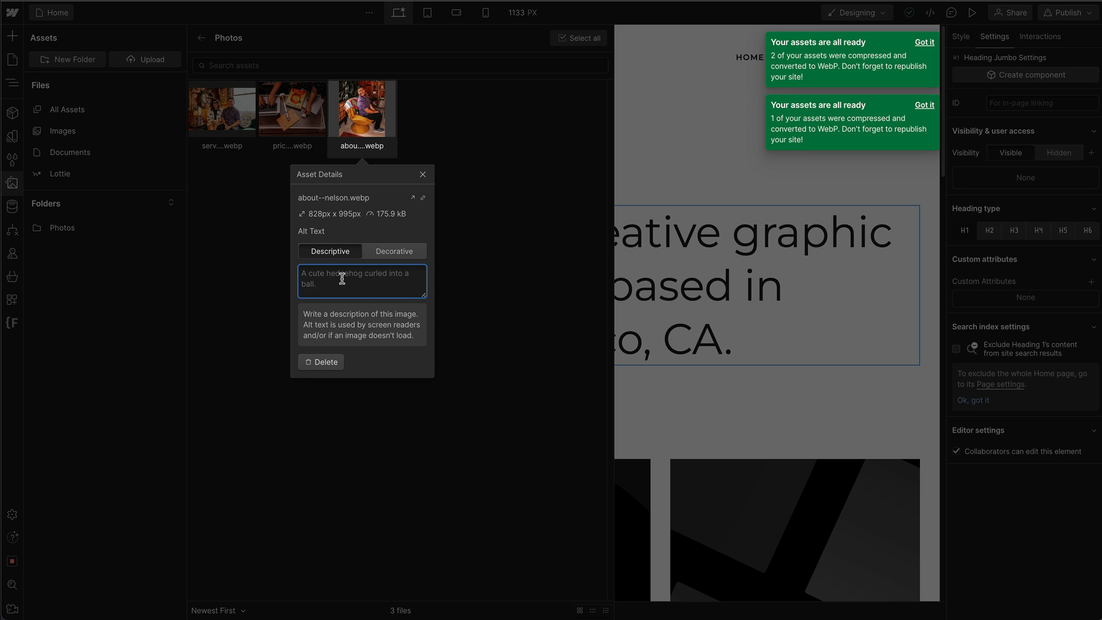
type("Nelson")
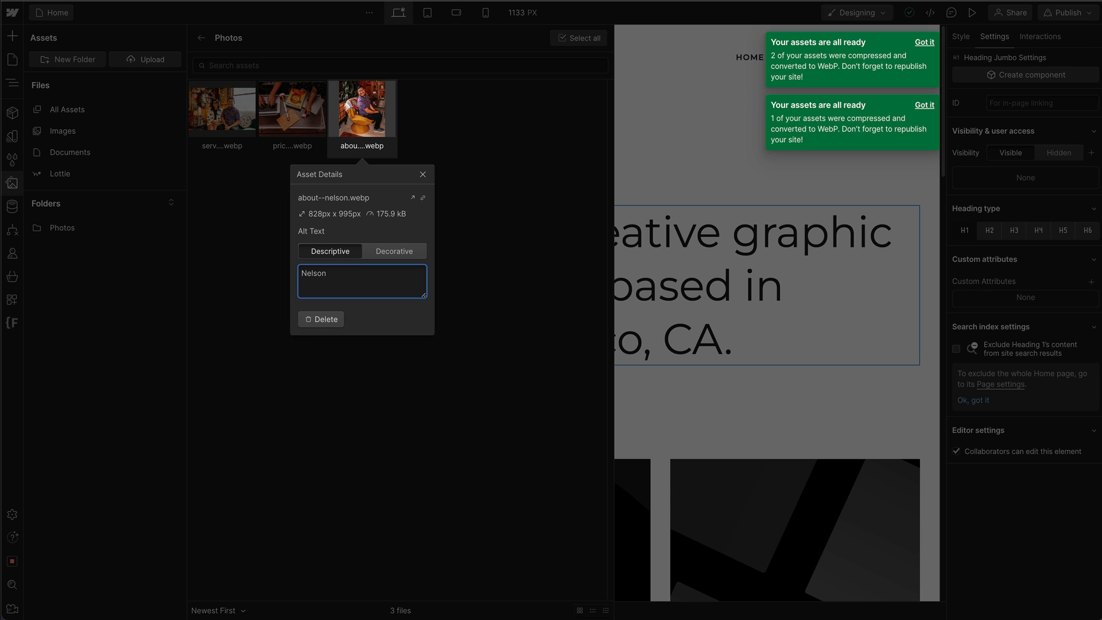
type("doing his best in")
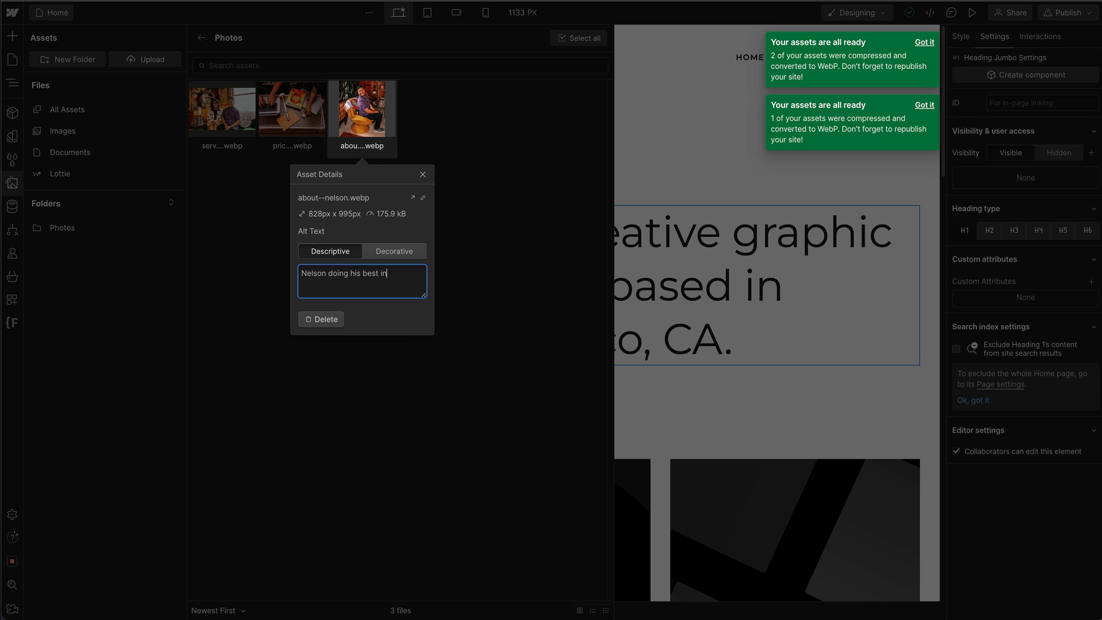
type("interpretation")
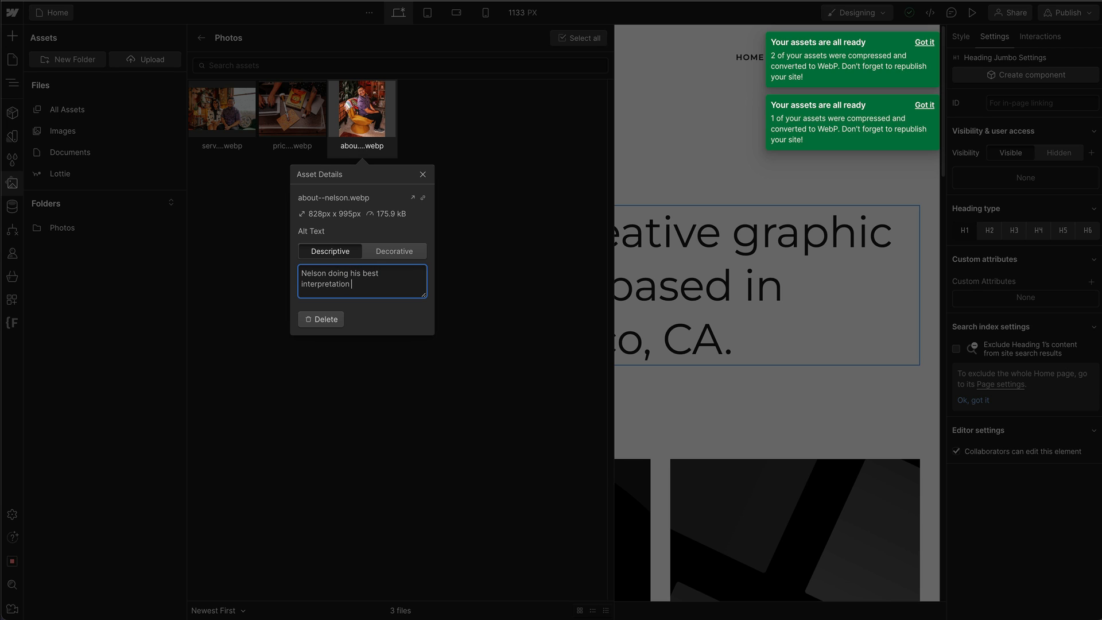
type("of \"turning and")
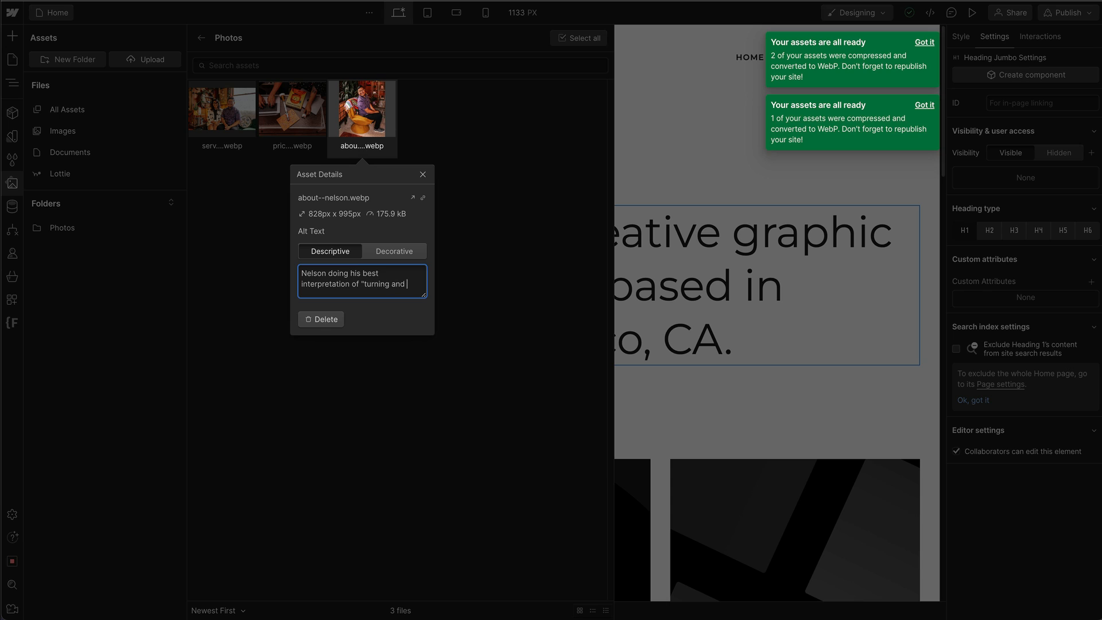
type("smiling\"")
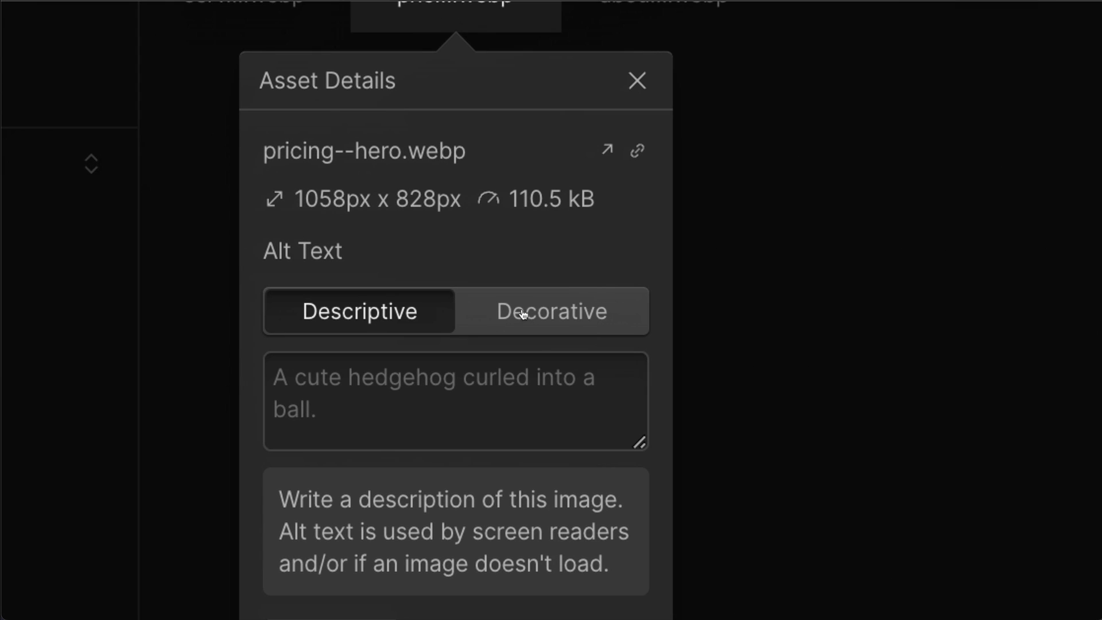
- Toggle pricing--hero.webp to Decorative so it needs no alt text
left_click(552, 311)
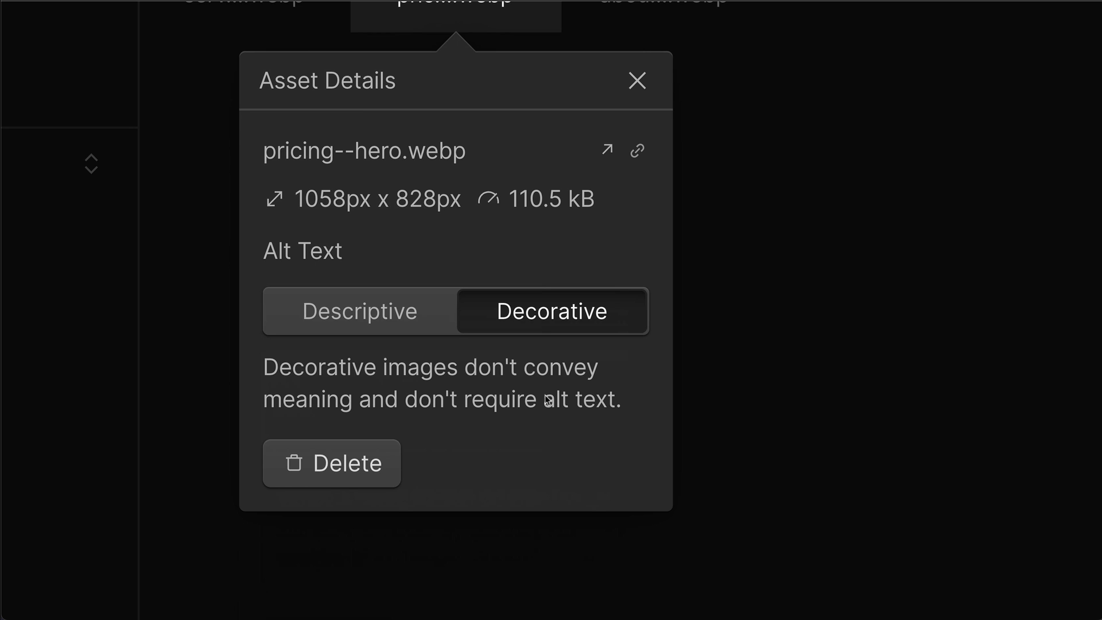
mouse_move(571, 288)
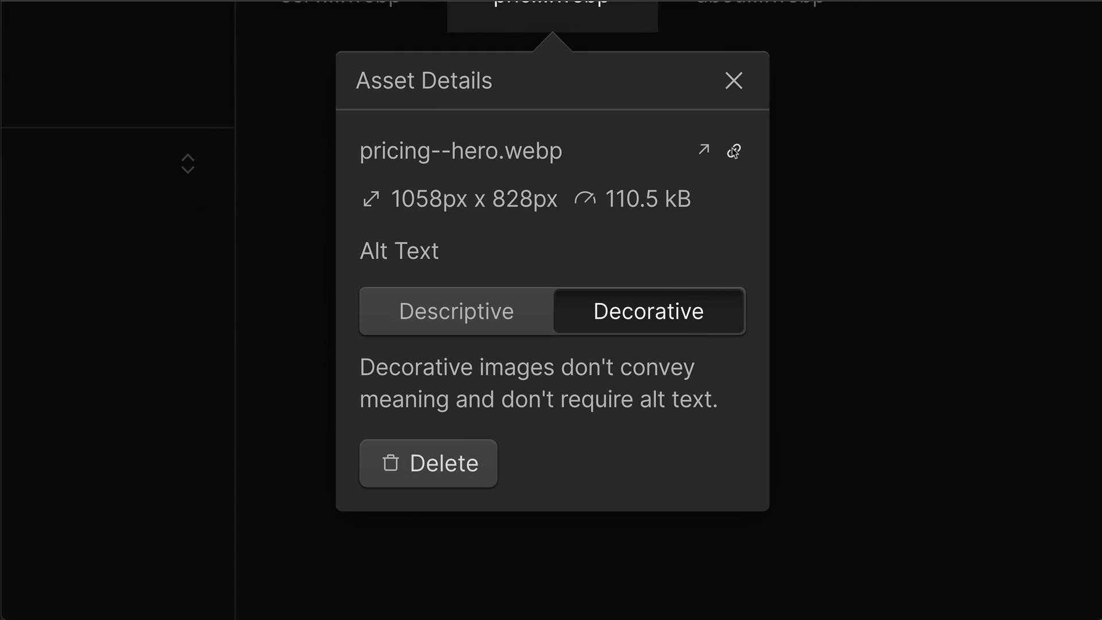
- Copy the pricing--hero.webp asset link from its Asset Details
left_click(734, 151)
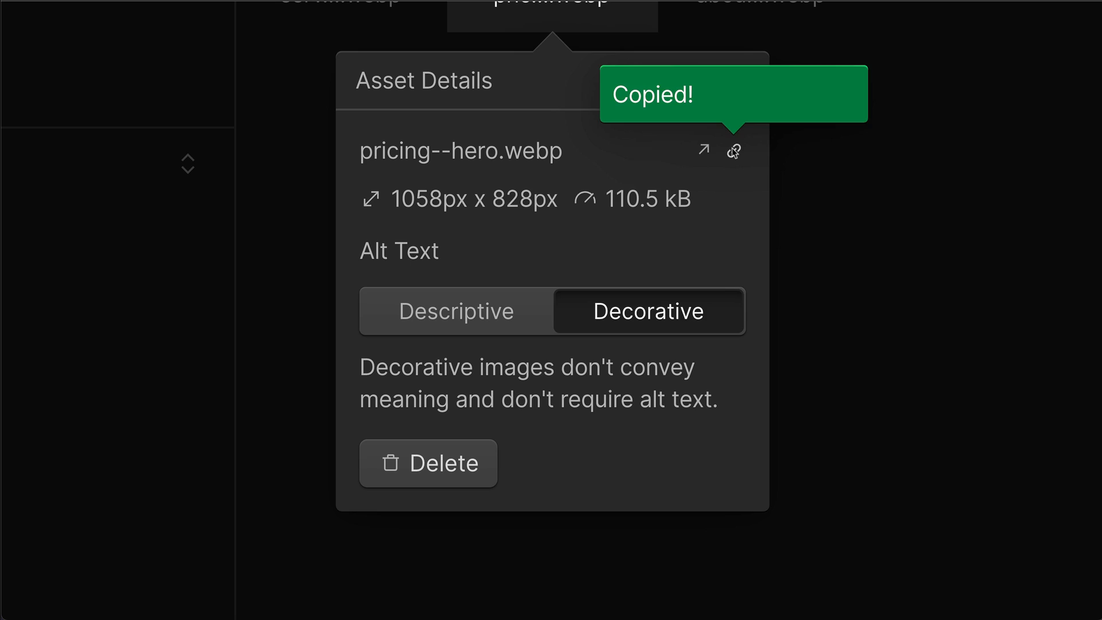